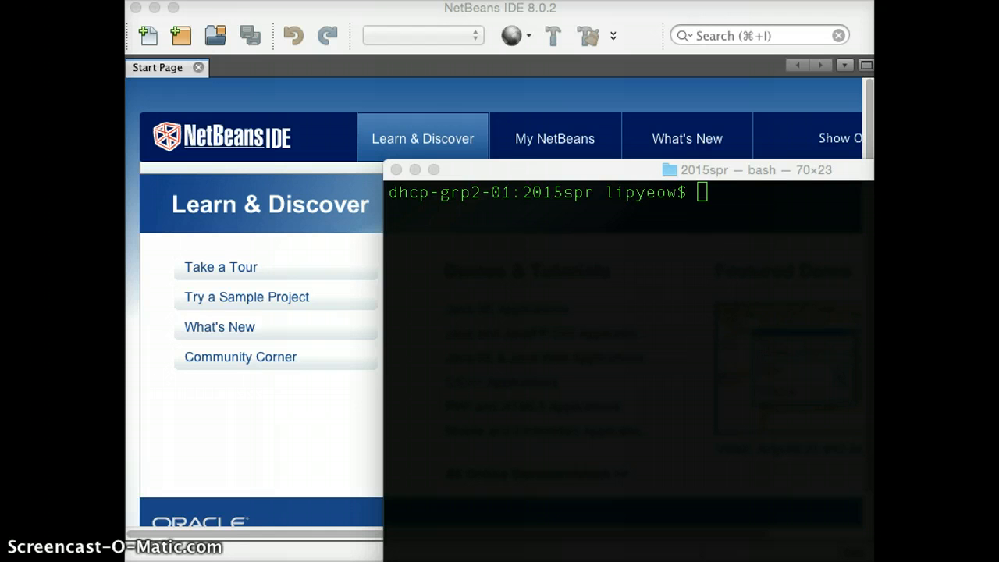
mouse_move(400, 455)
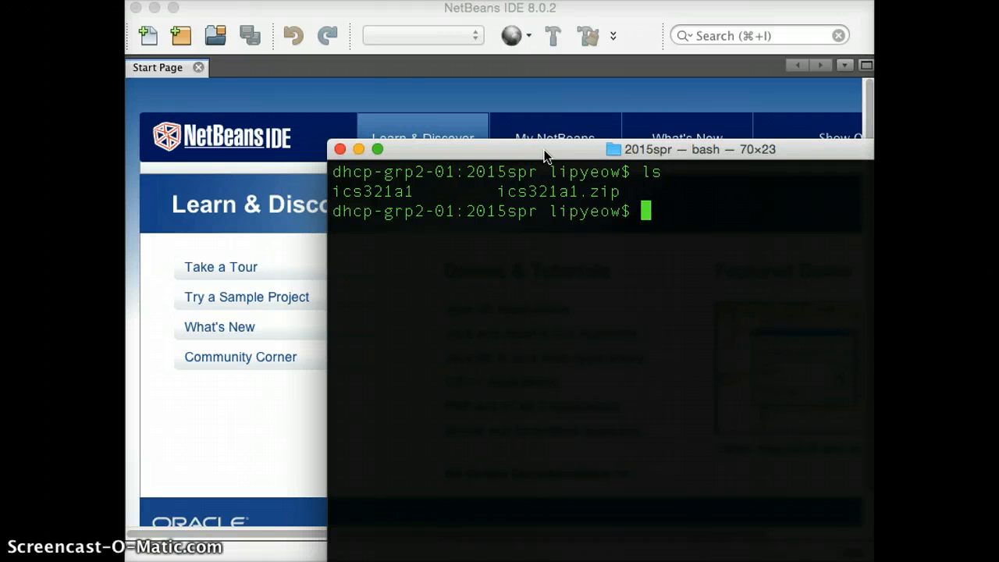
List the ics321a1 folder, its src folder and its test/ics321Test classes in Terminal
type("ls")
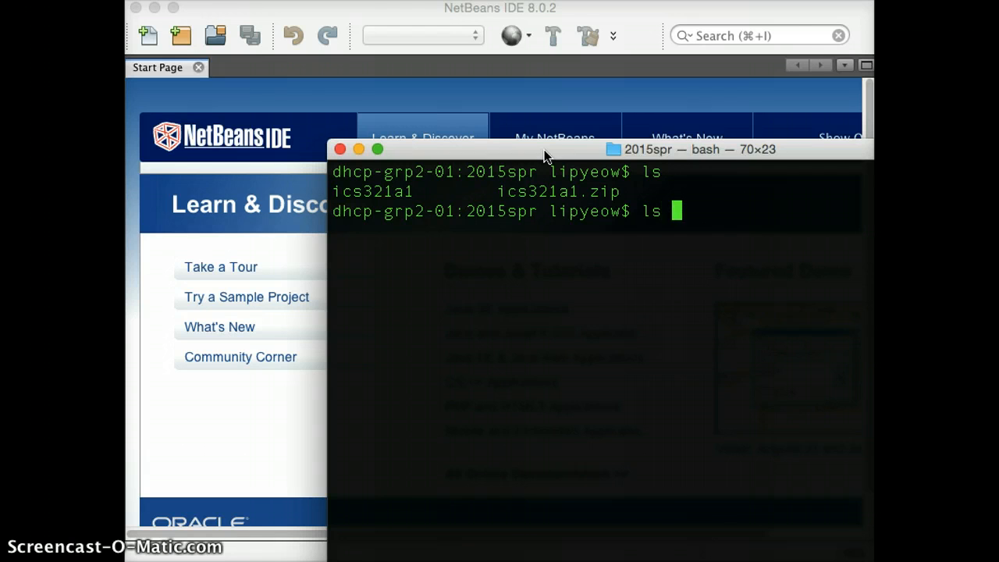
type("ics321a1")
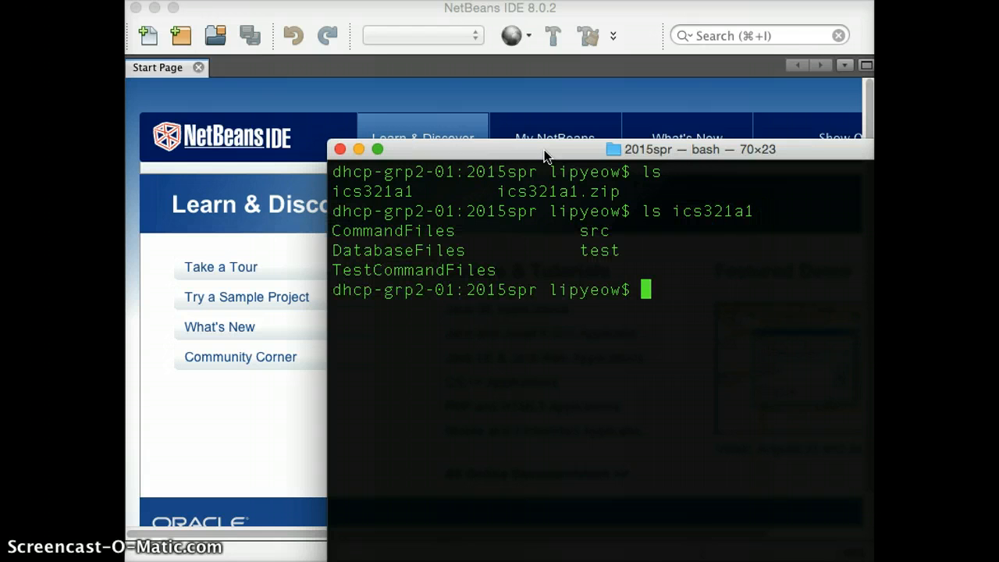
type("clear")
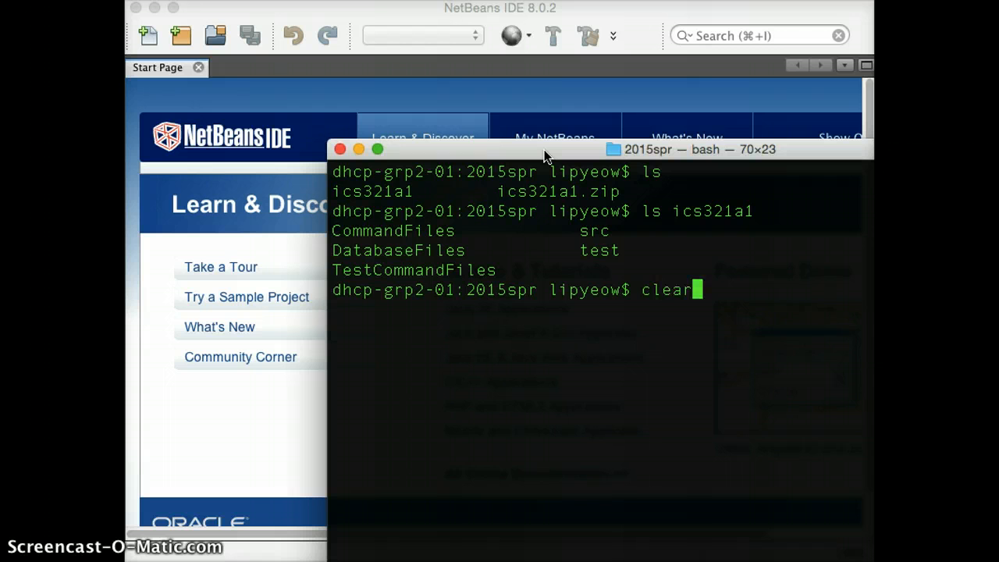
type("ls ics321a1/src")
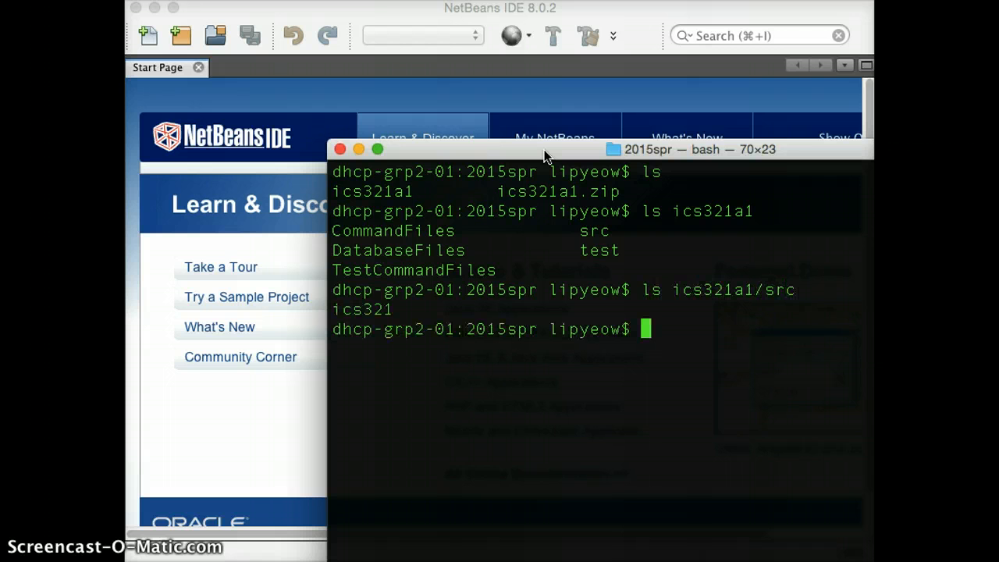
type("ls ics321a1/test/")
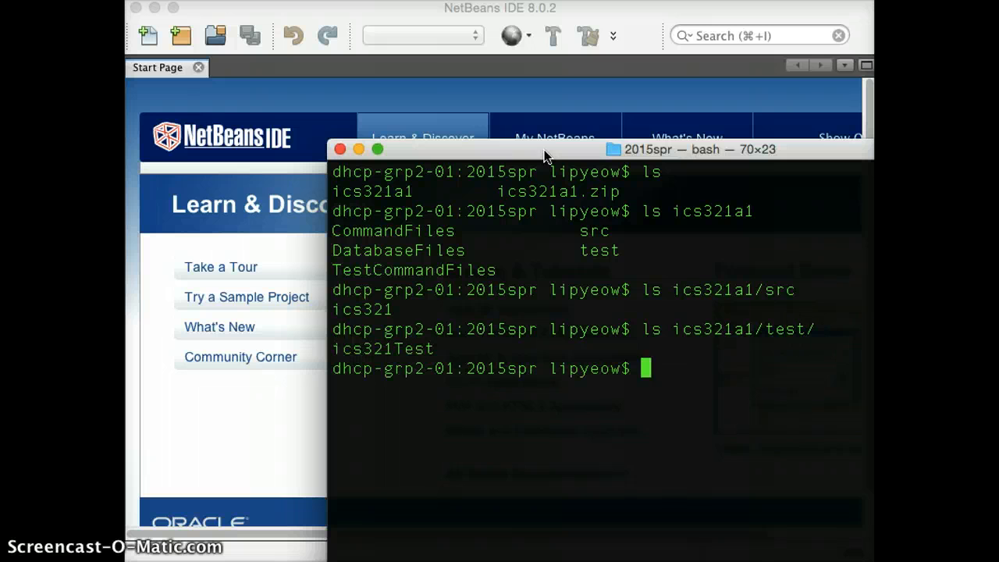
type("ls ics321a1/test/uc")
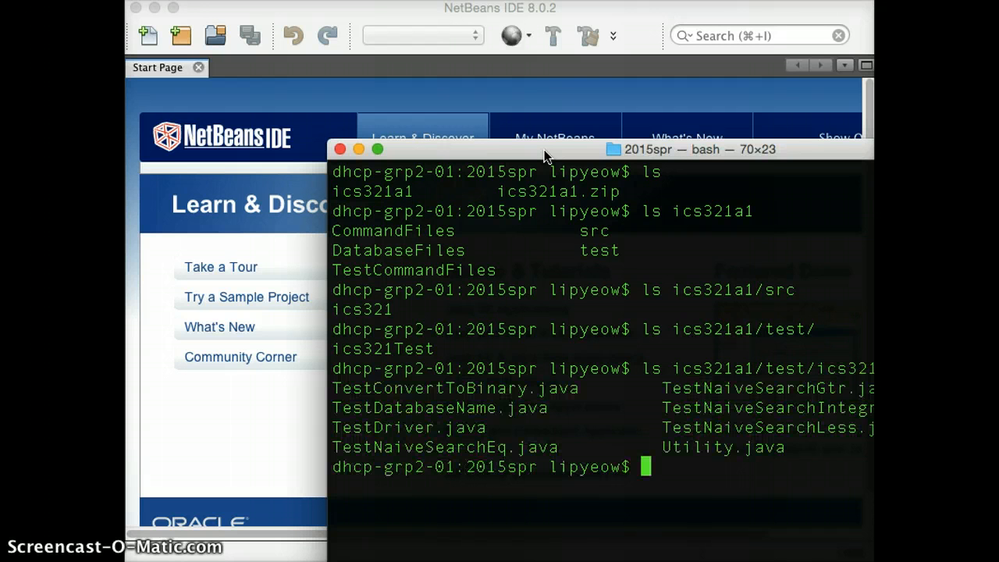
List the ics321 source package files and print the working directory with pwd
type("ls ics321a1/src")
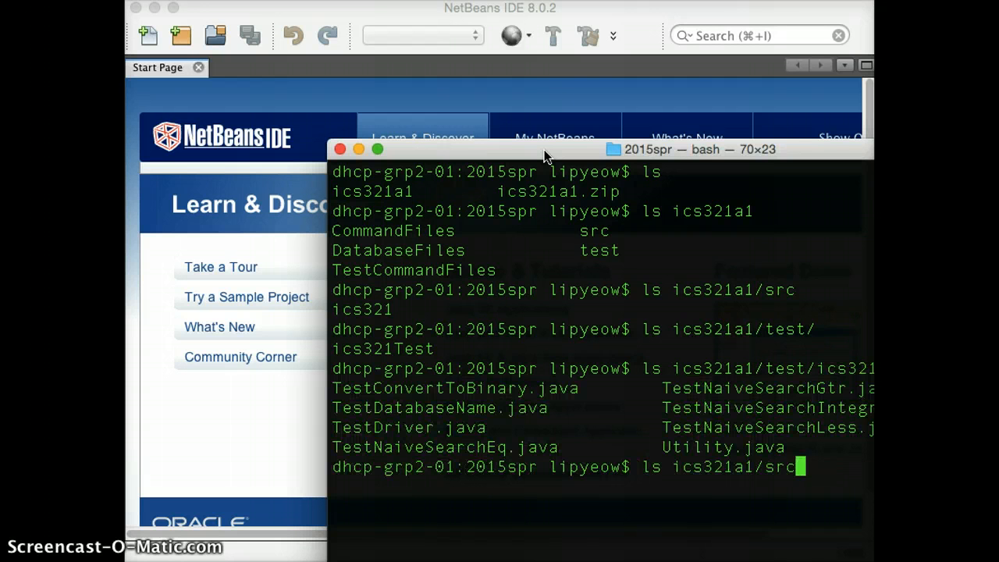
type("ics321/")
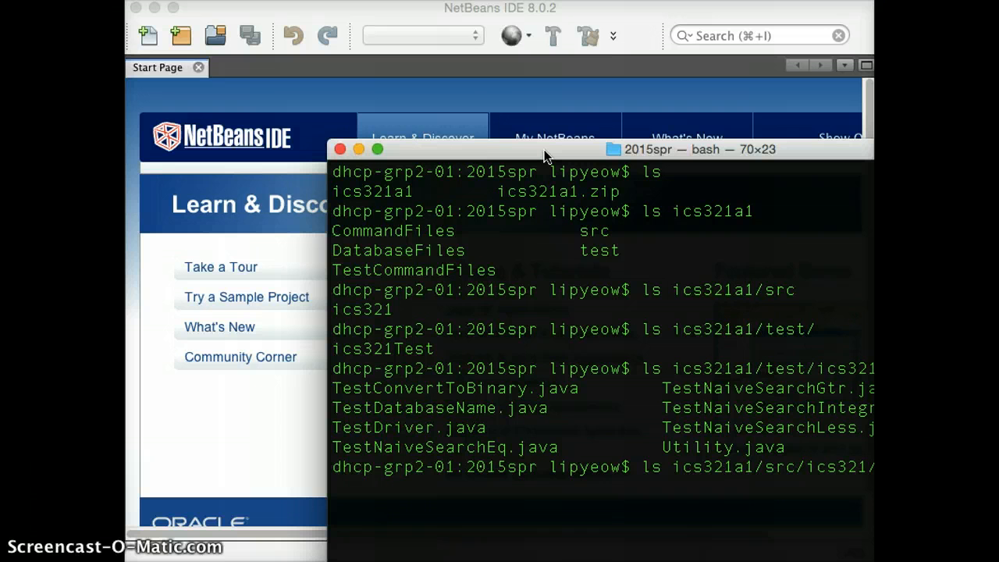
key("Return")
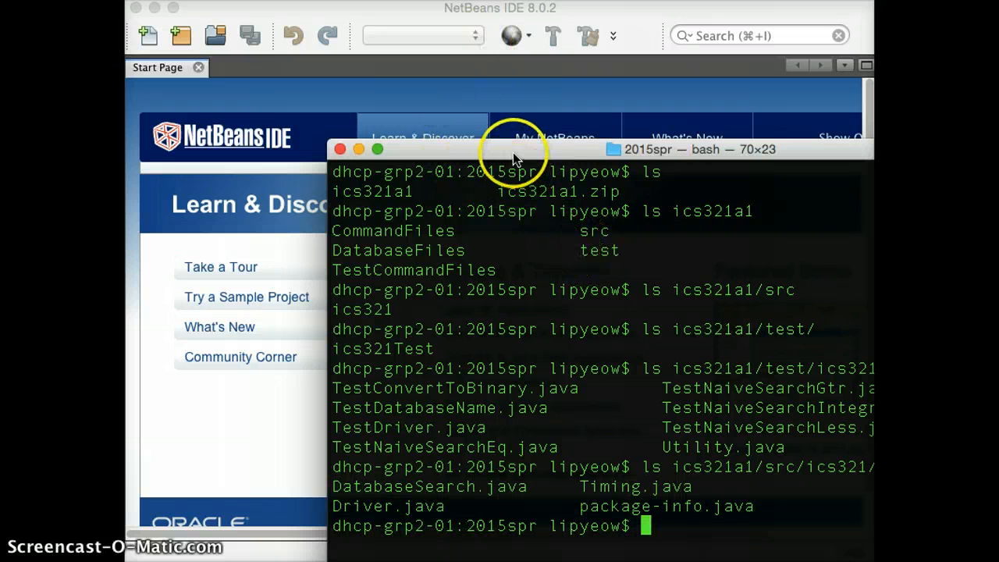
left_click_drag(514, 148, 490, 131)
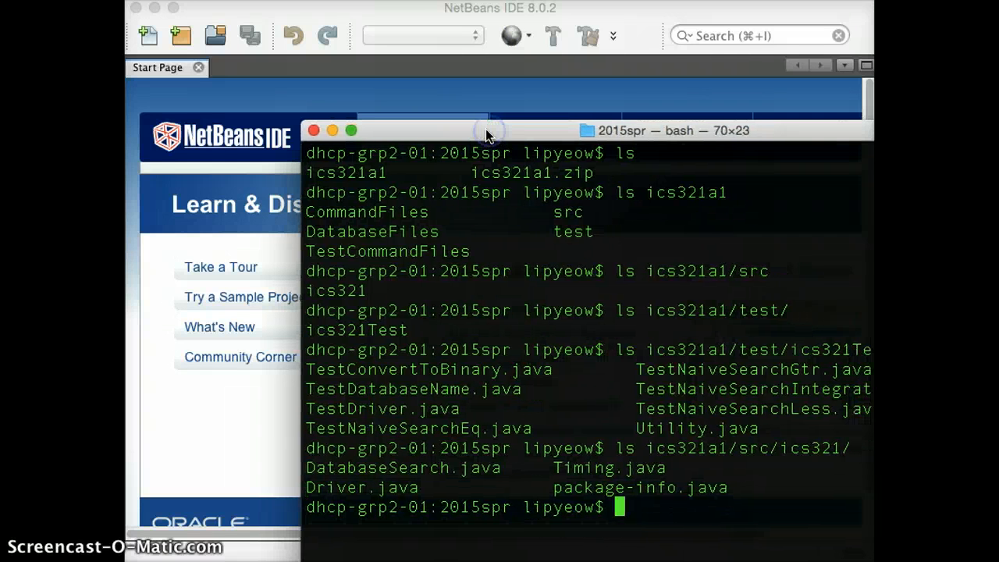
type("pwd")
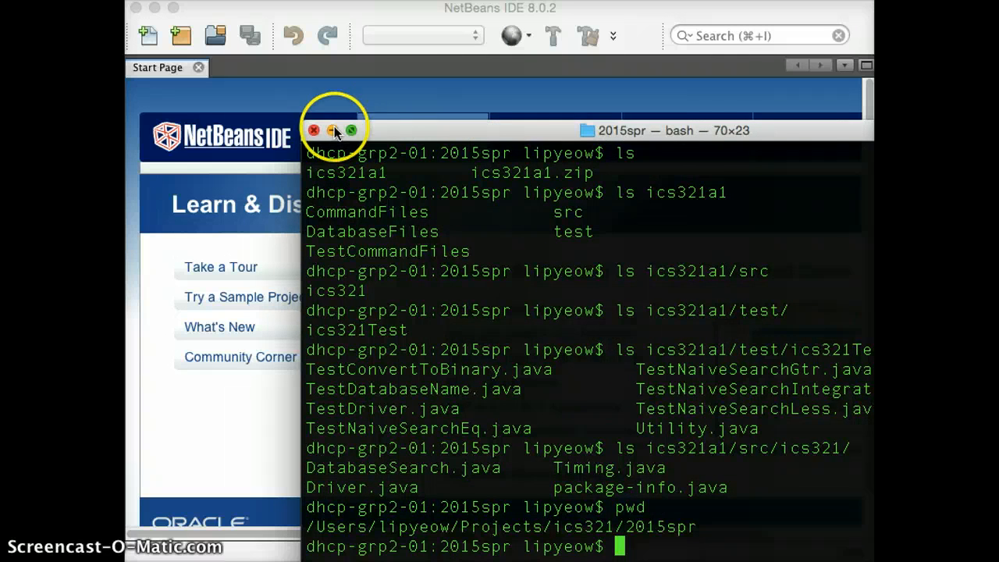
Close Terminal and start a new Java Project with Existing Sources in NetBeans
left_click(333, 130)
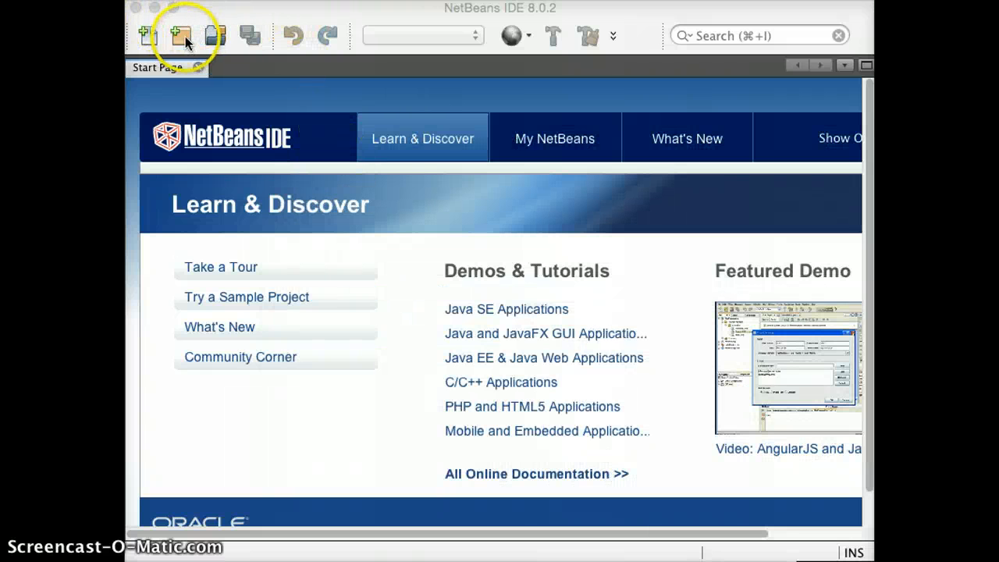
mouse_move(178, 35)
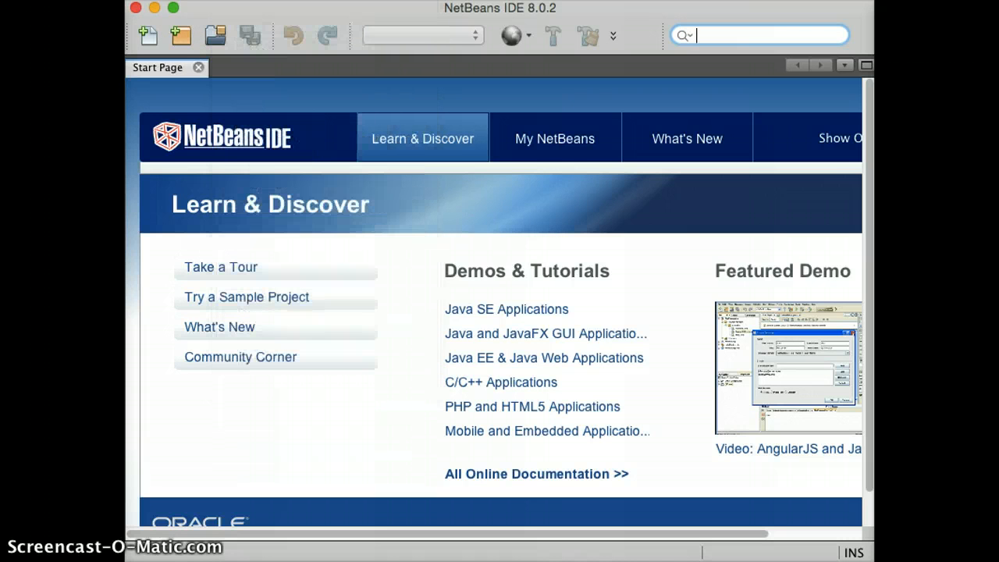
left_click(147, 34)
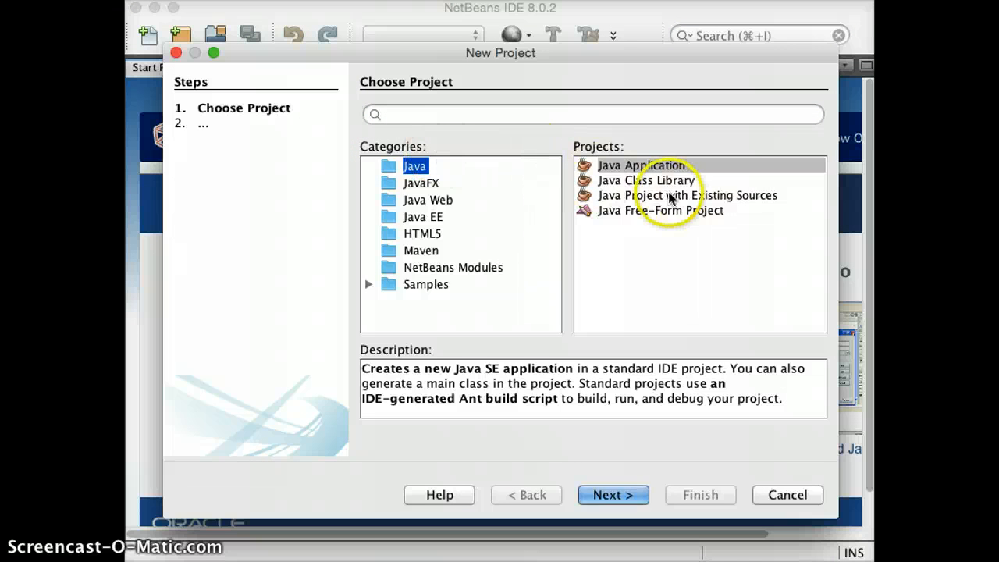
left_click(686, 195)
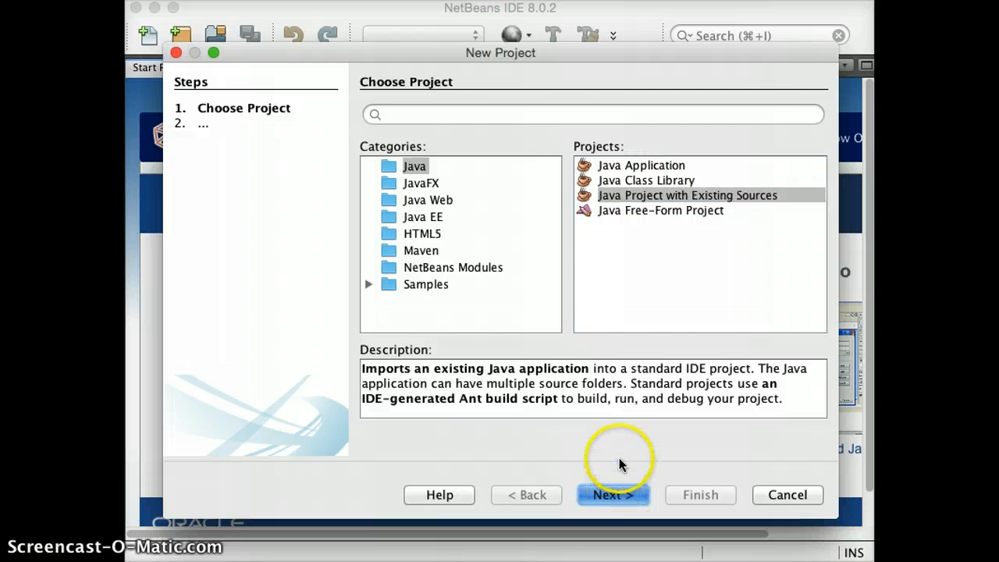
Name the new project ics321a1
left_click(614, 495)
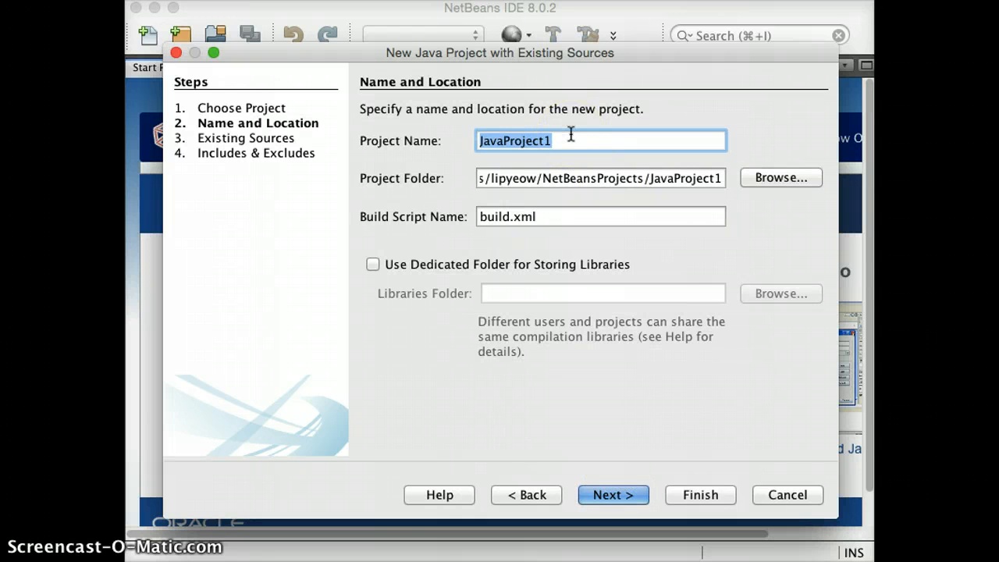
type("ics321")
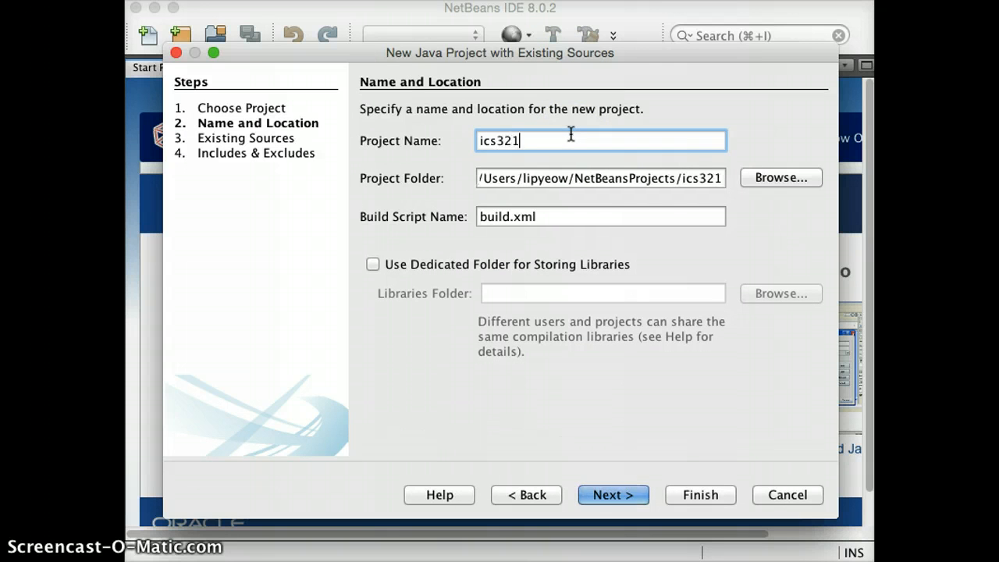
type("a1")
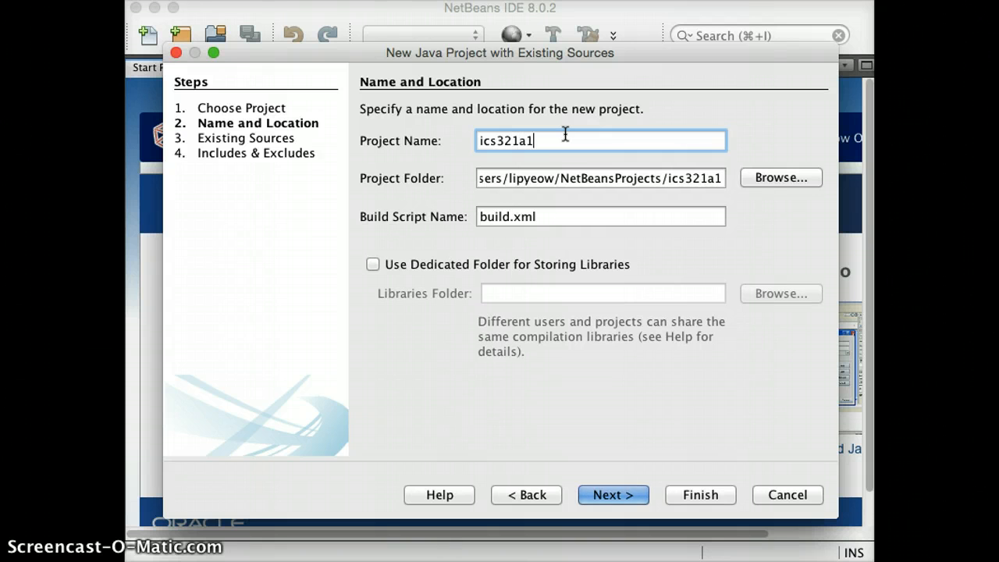
mouse_move(671, 178)
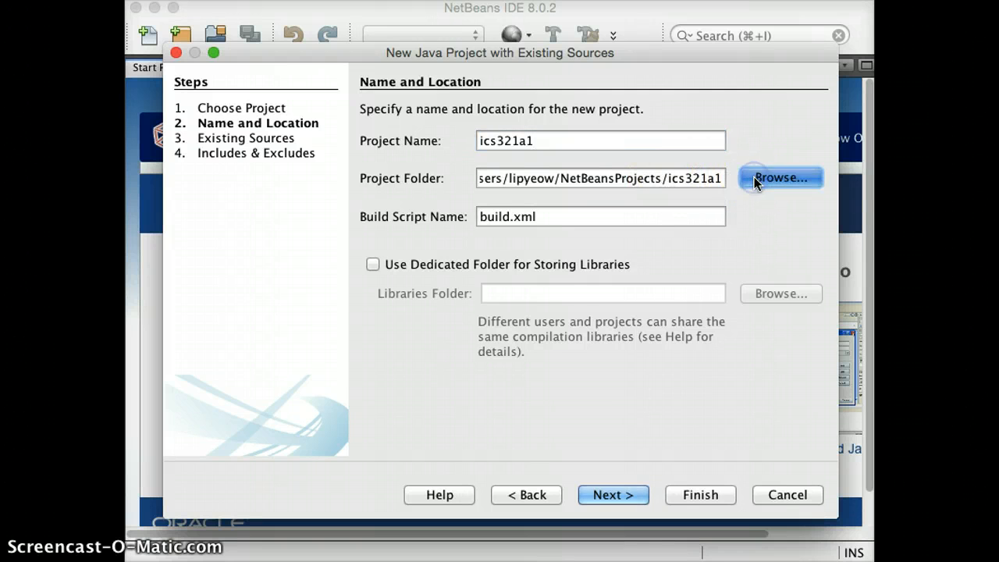
Browse to Projects/ics321a1 and confirm it as the project folder
left_click(780, 178)
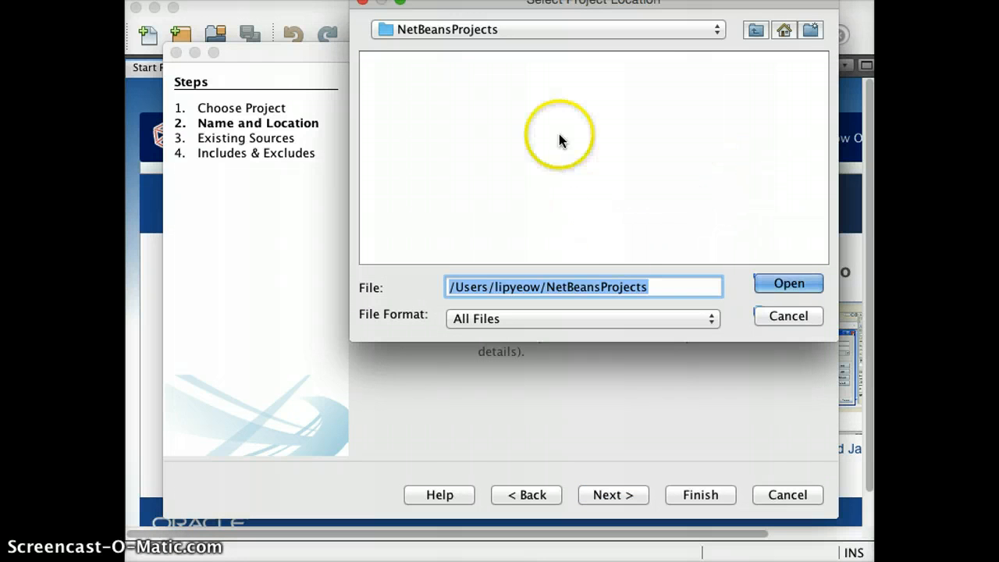
mouse_move(751, 34)
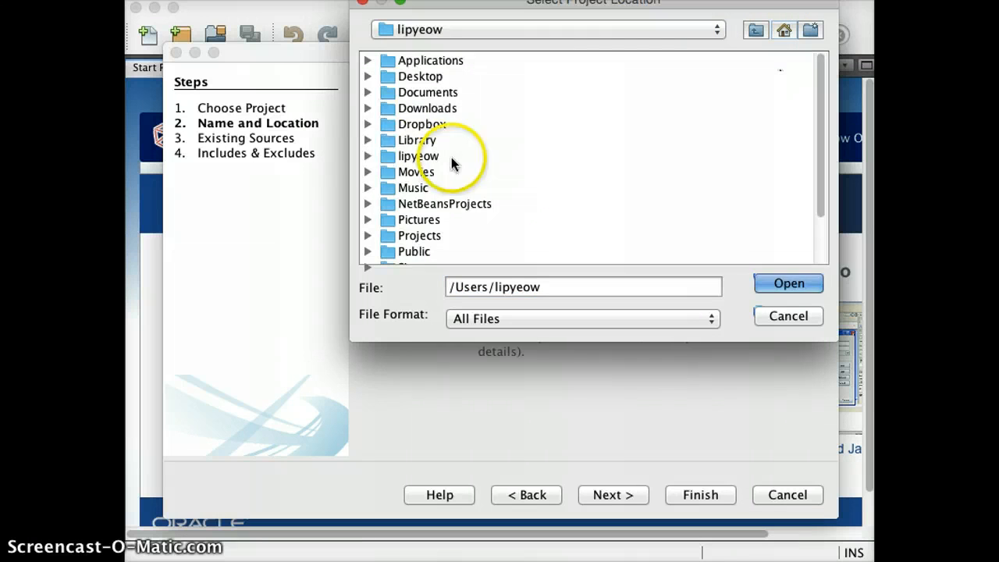
left_click(369, 156)
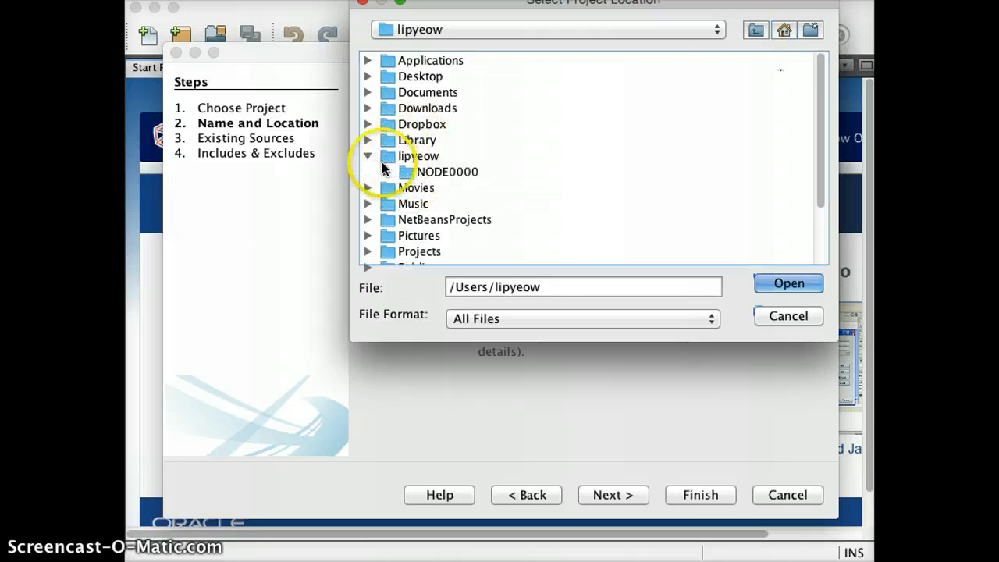
left_click(367, 156)
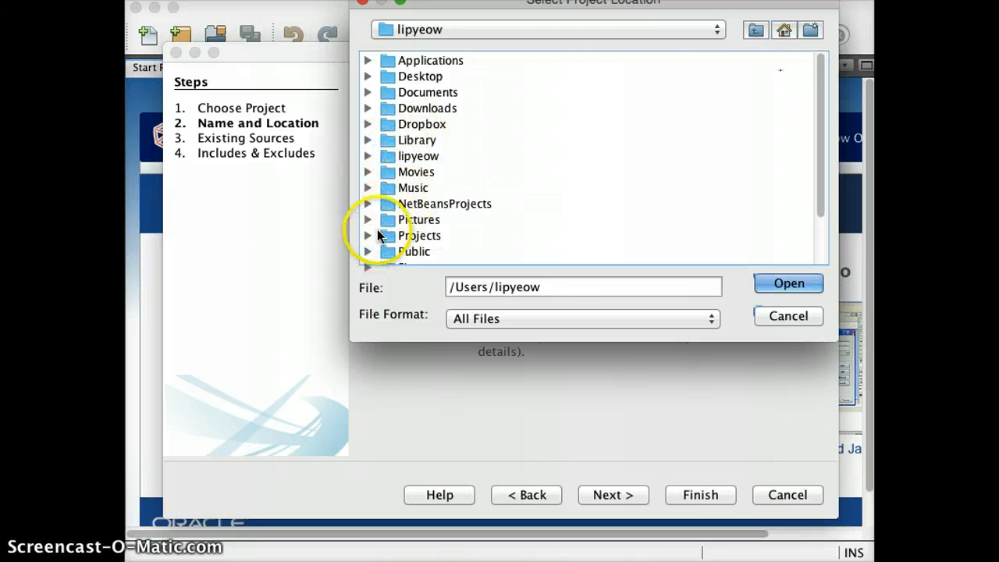
left_click(368, 234)
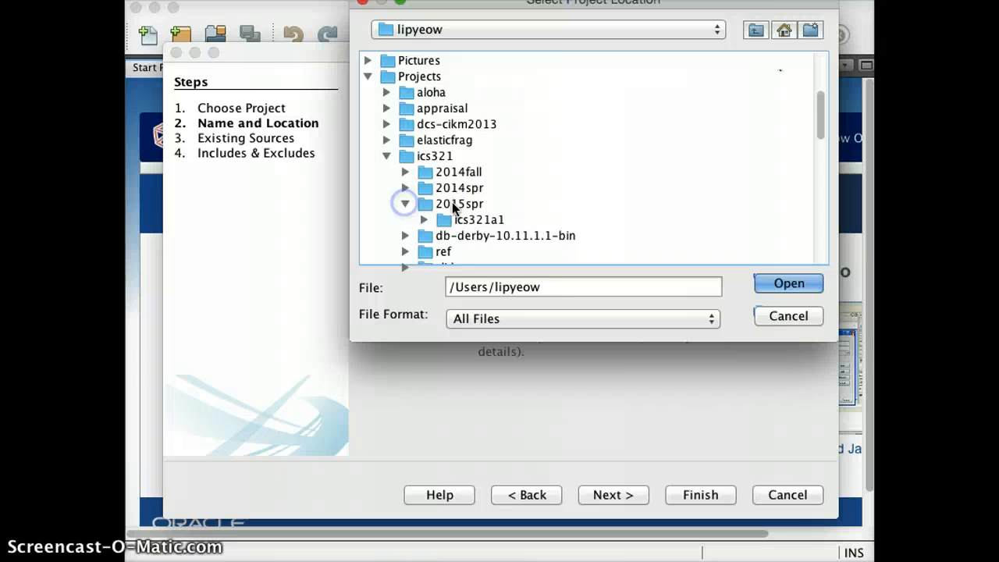
left_click(481, 218)
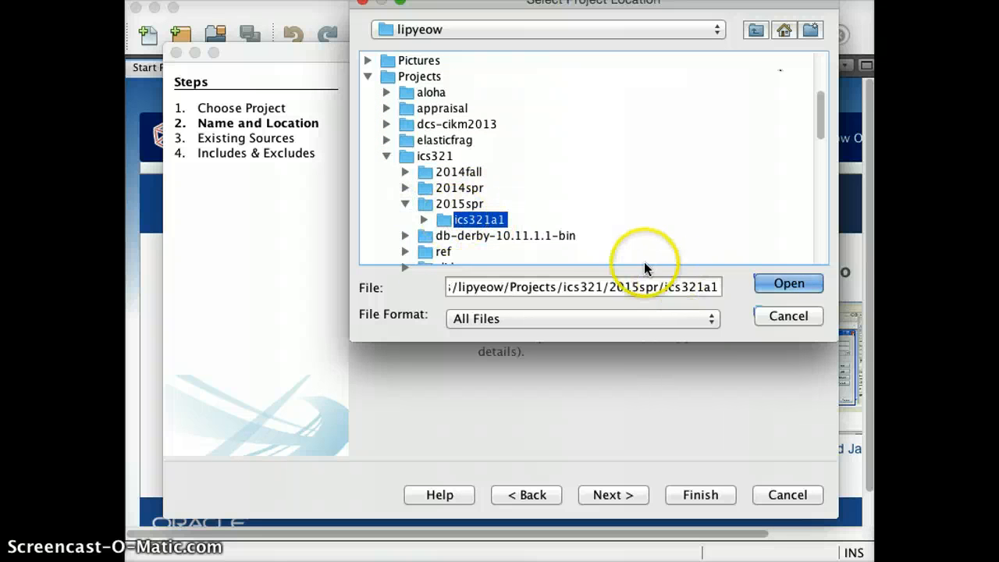
left_click(789, 284)
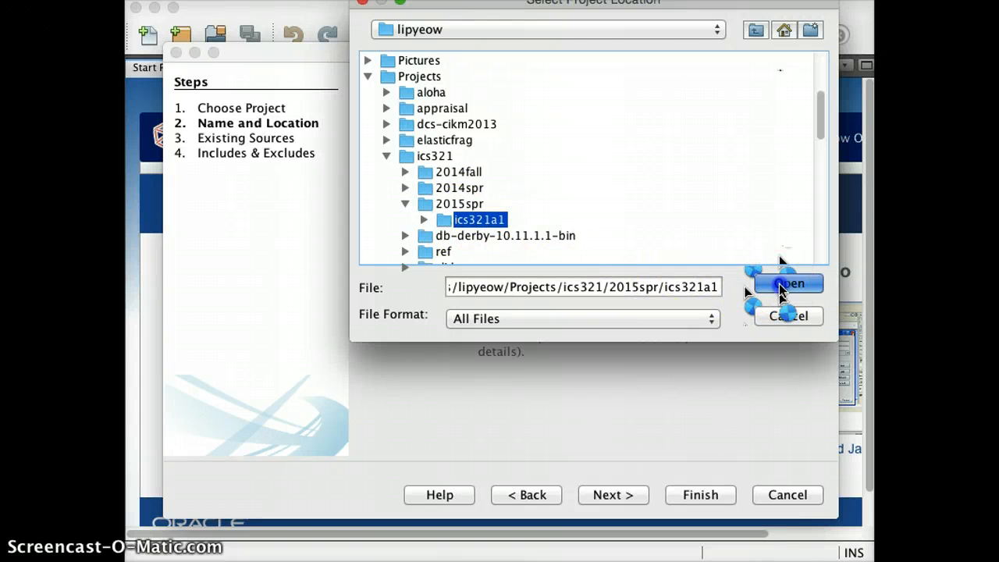
left_click(788, 284)
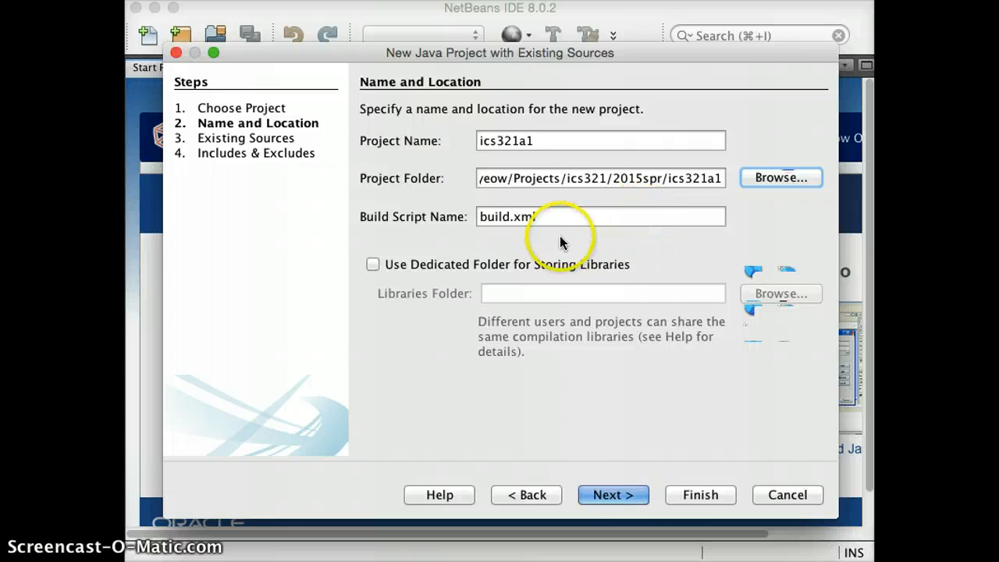
Register the src folder as the project's source package folder
left_click(612, 495)
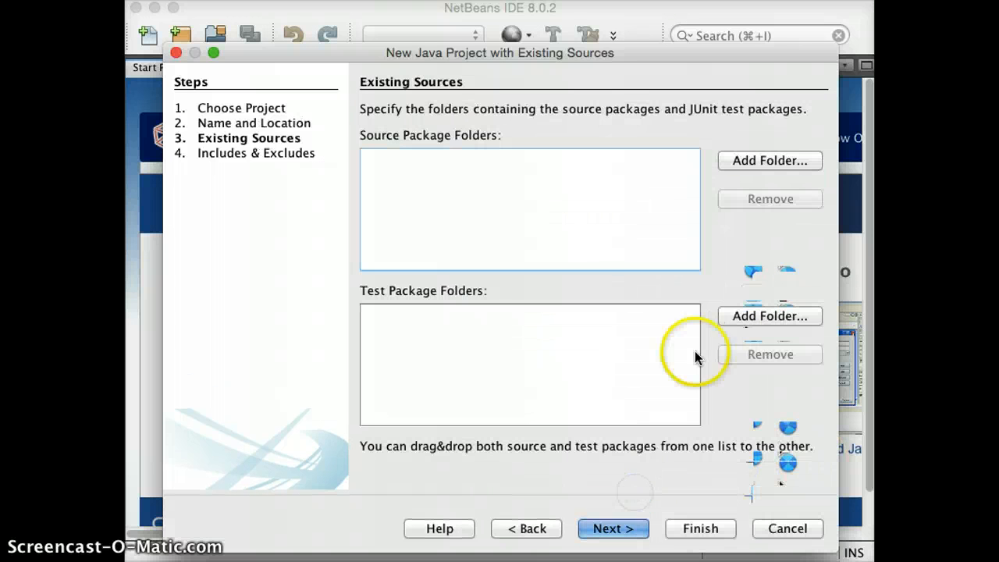
mouse_move(770, 159)
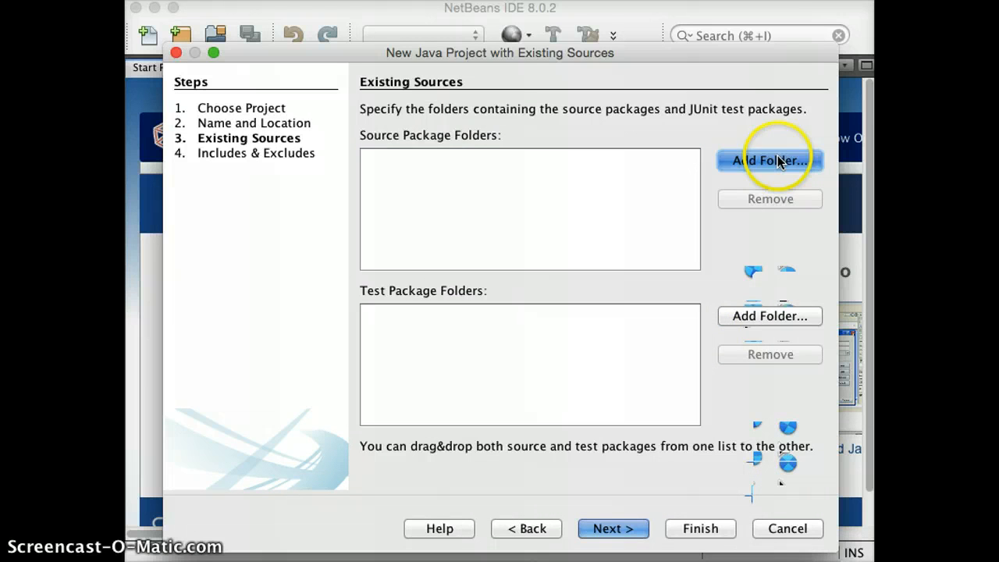
left_click(770, 159)
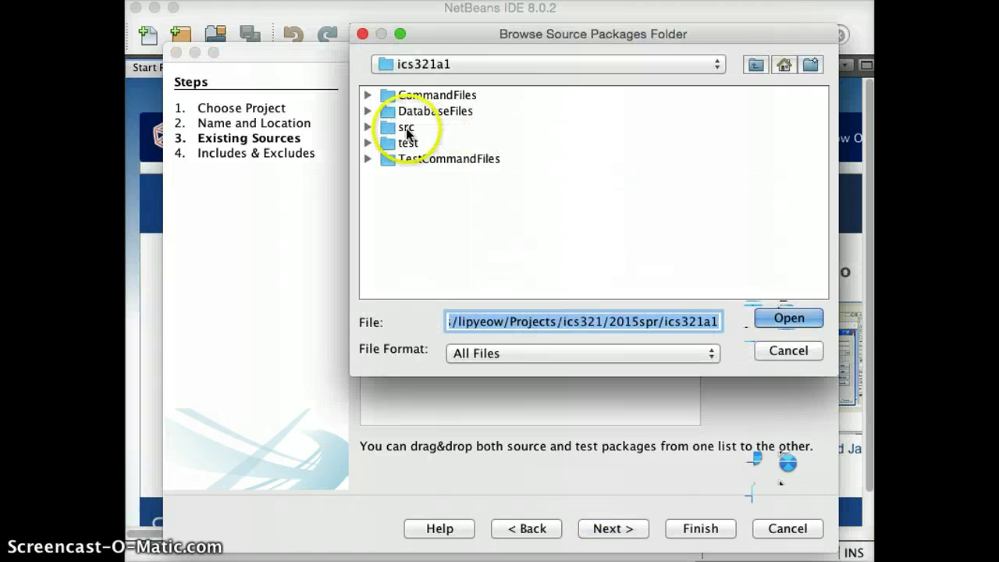
left_click(404, 126)
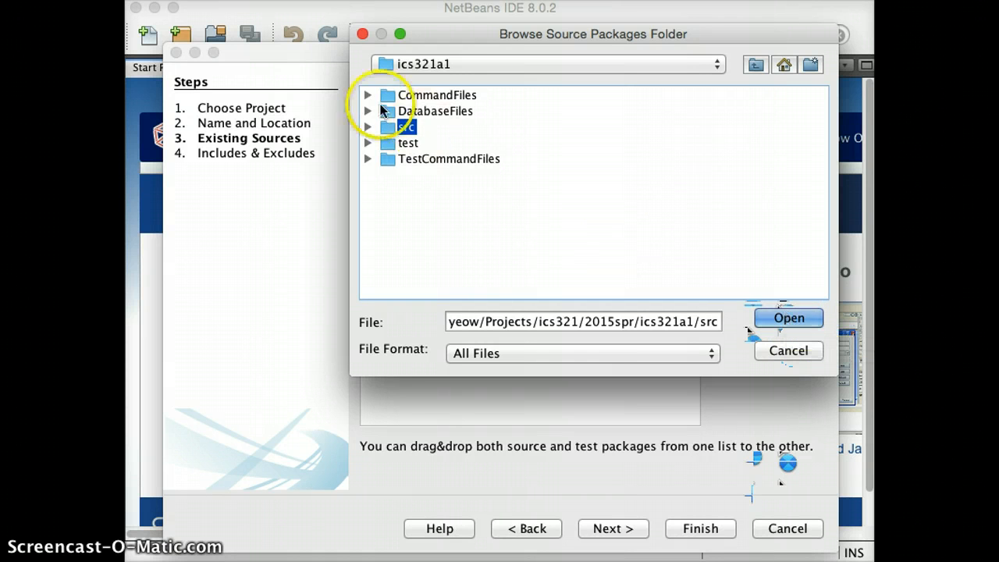
left_click(368, 127)
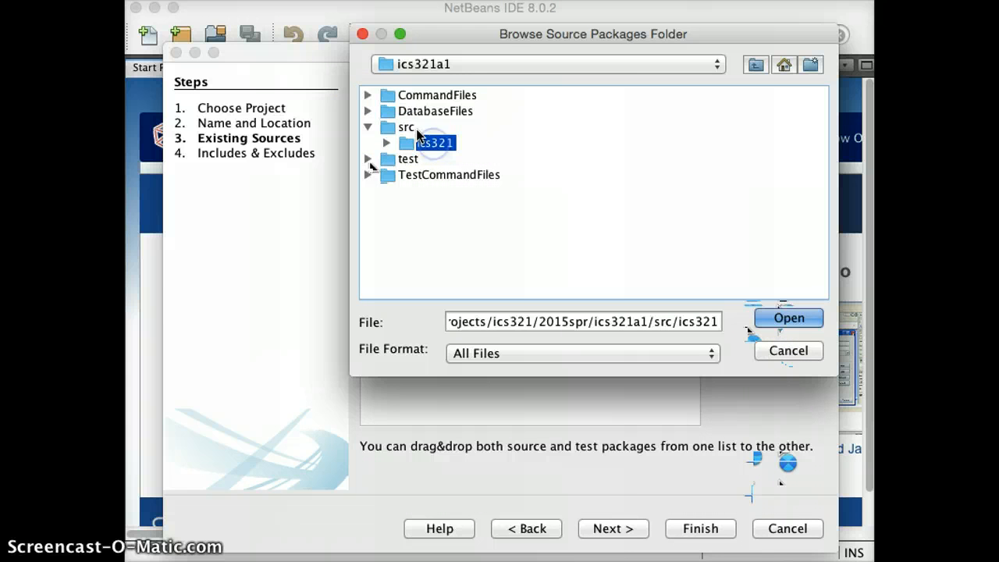
left_click(788, 318)
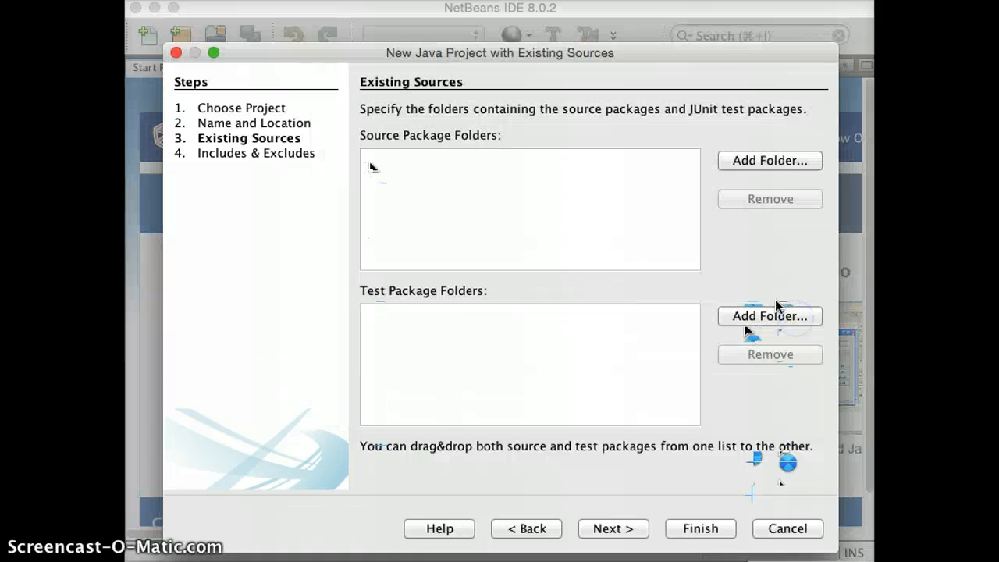
left_click(770, 159)
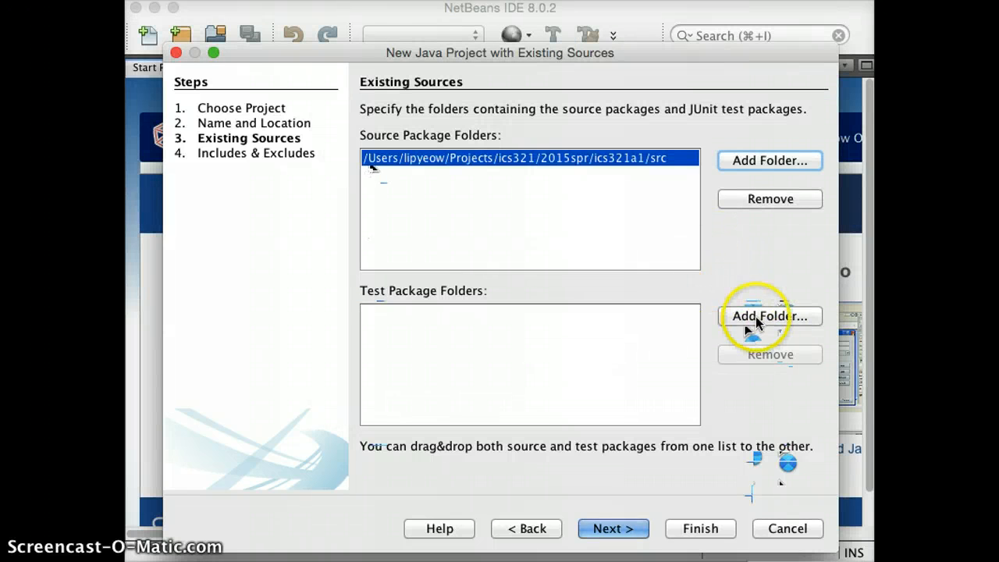
Register the test folder as the test package folder and finish creating the project
left_click(769, 315)
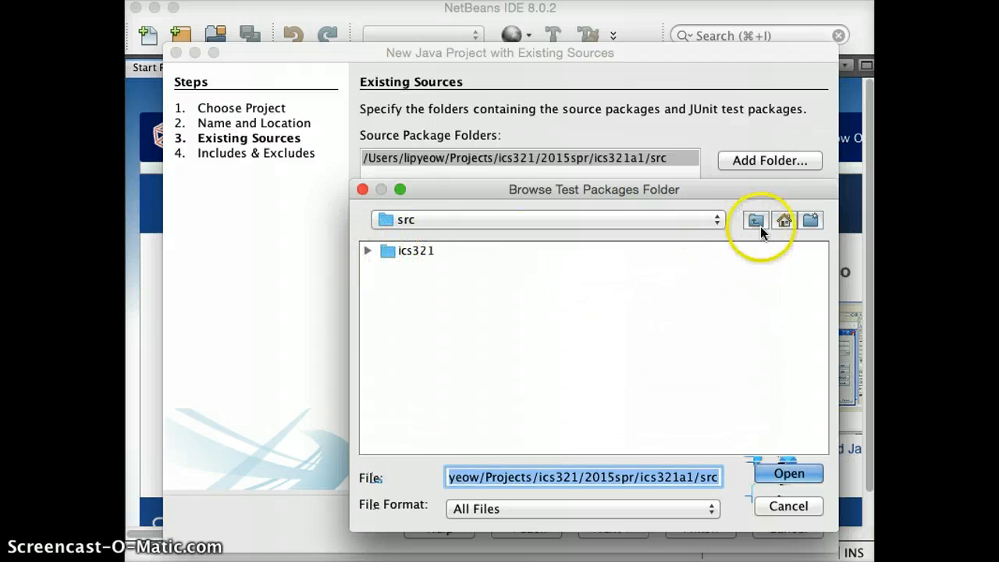
left_click(756, 220)
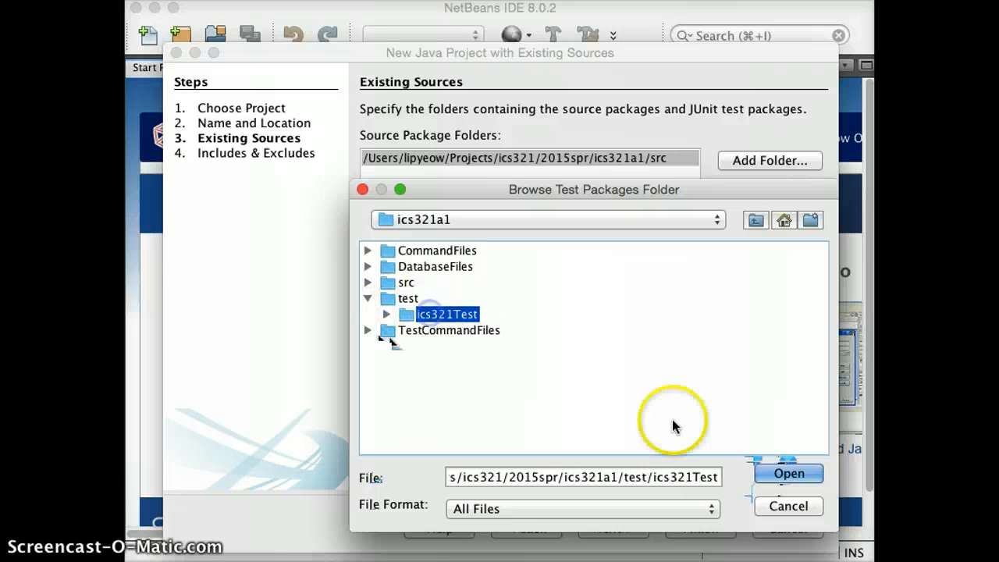
left_click(790, 473)
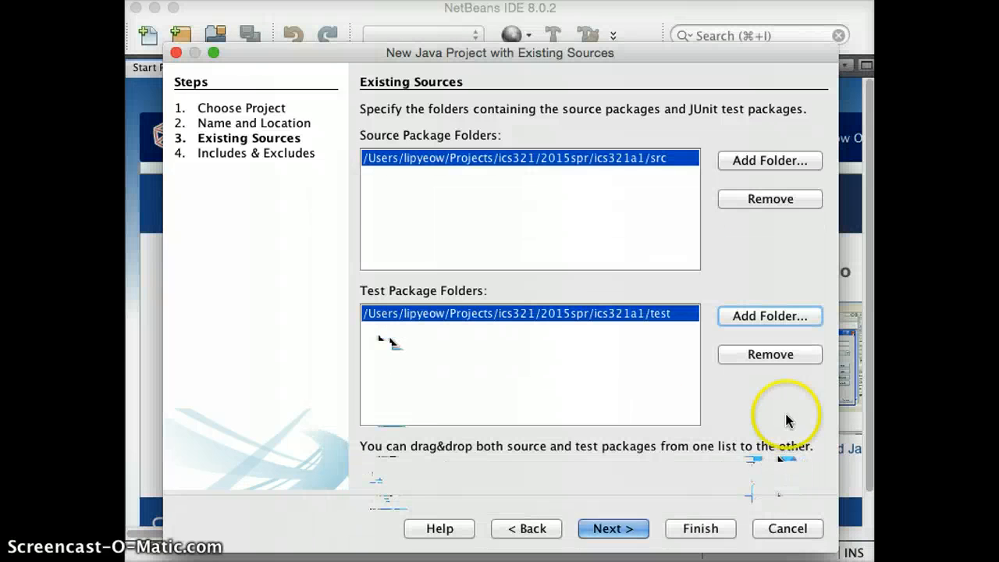
mouse_move(781, 398)
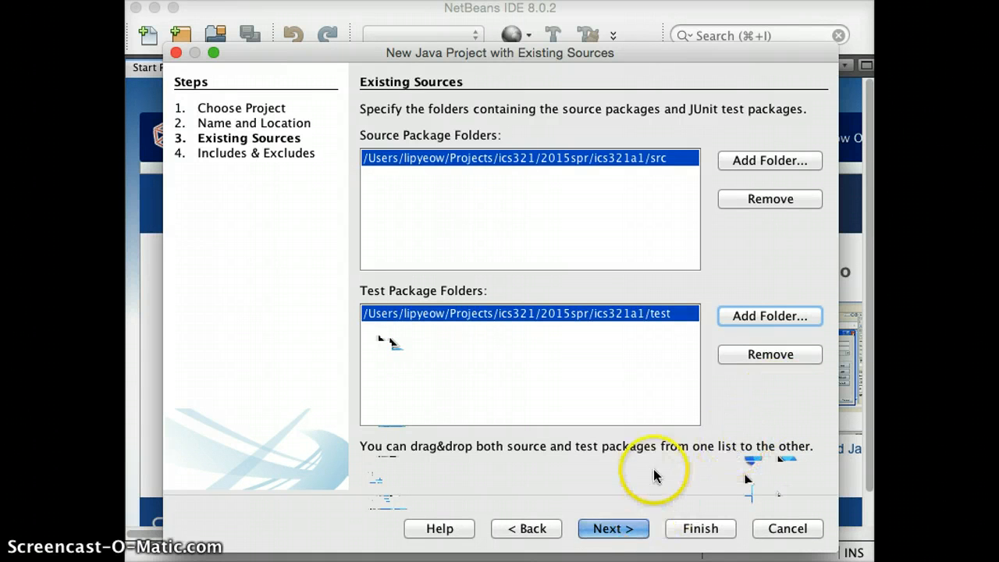
left_click(612, 527)
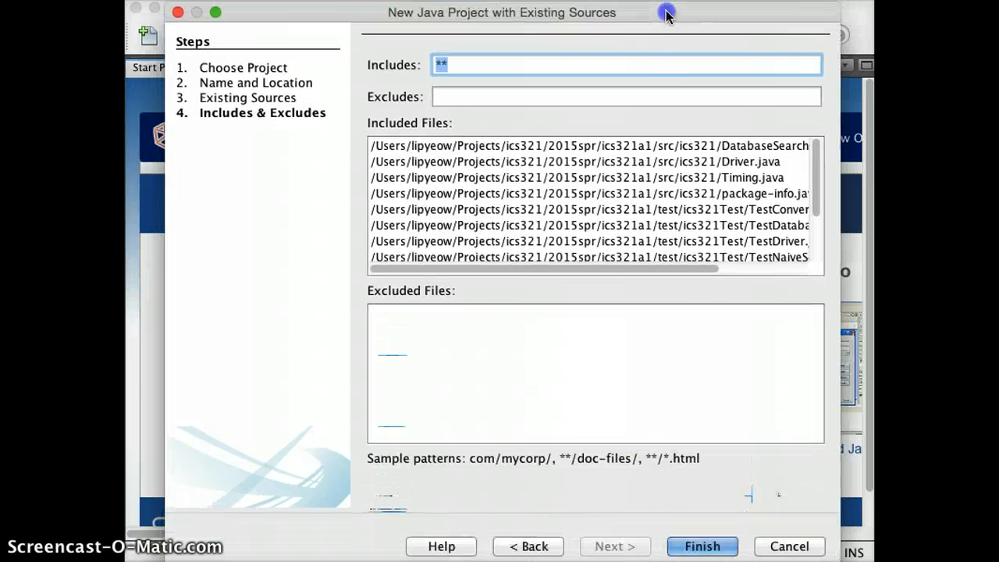
left_click(703, 546)
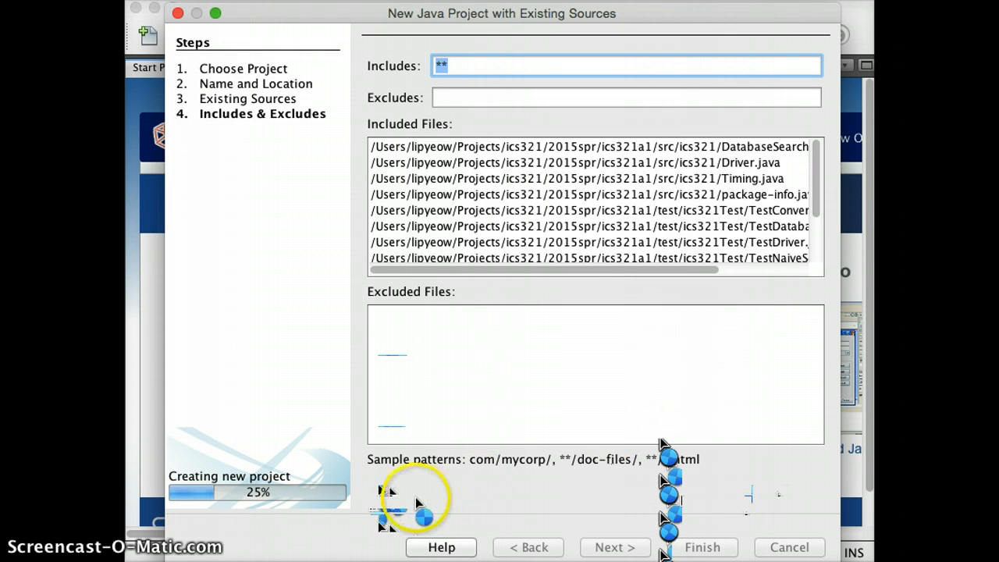
mouse_move(242, 546)
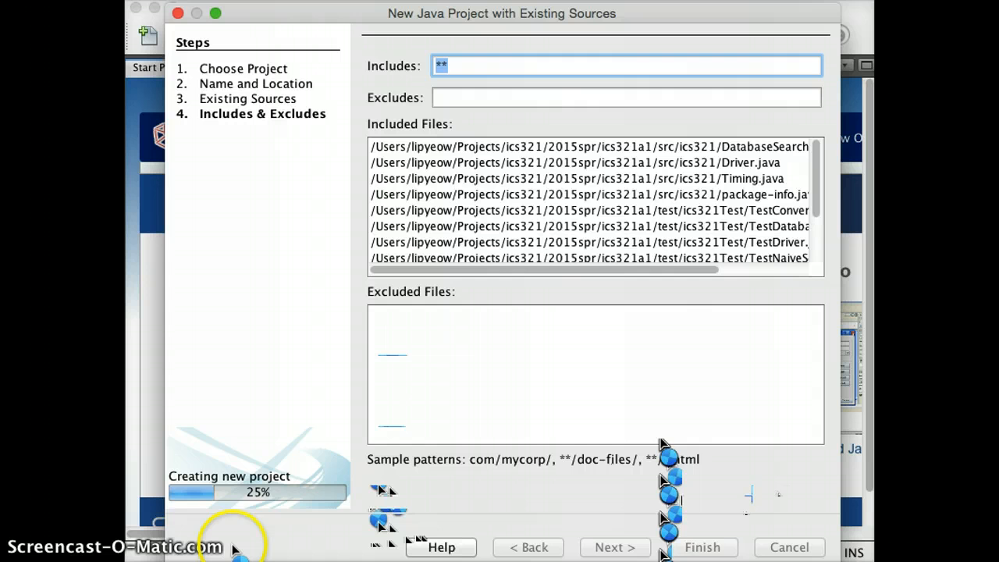
left_click(702, 546)
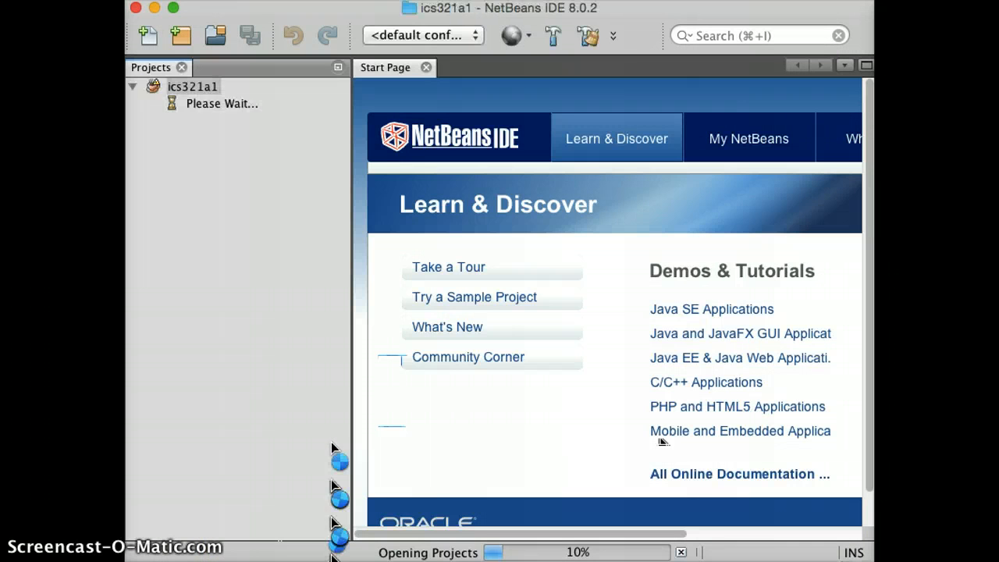
mouse_move(327, 447)
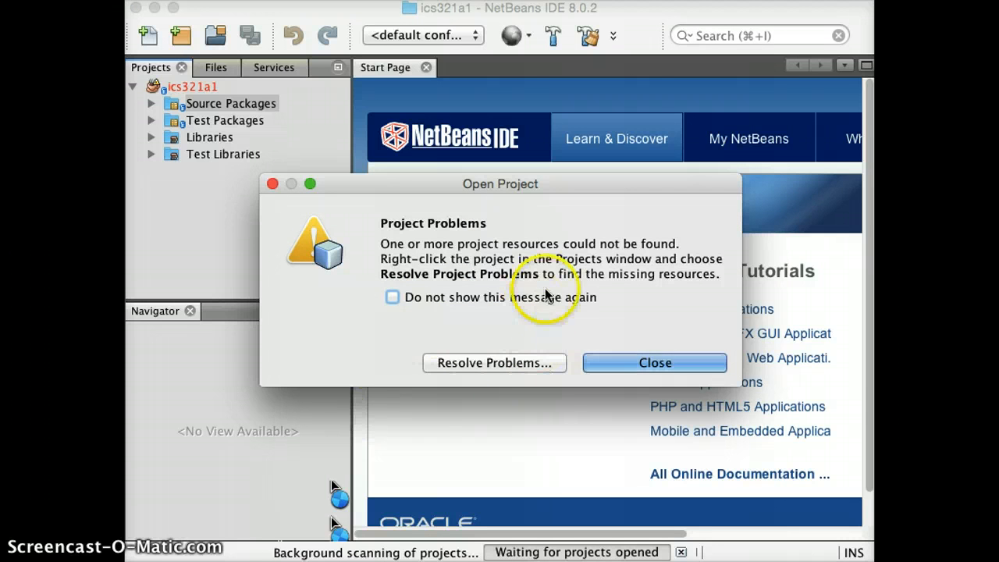
mouse_move(518, 259)
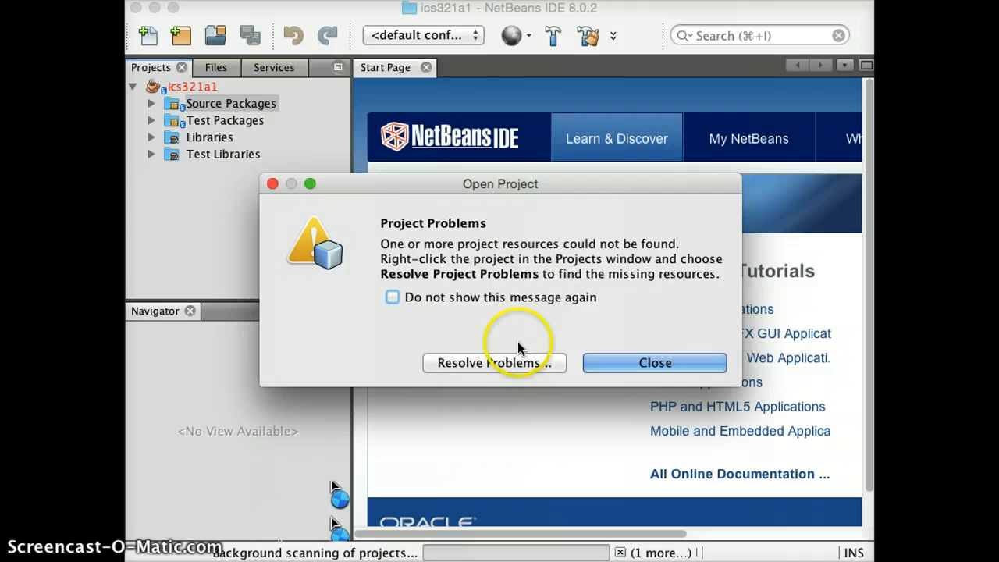
Show the project's missing-resource problems listing the junit and junit_4 libraries
left_click(655, 362)
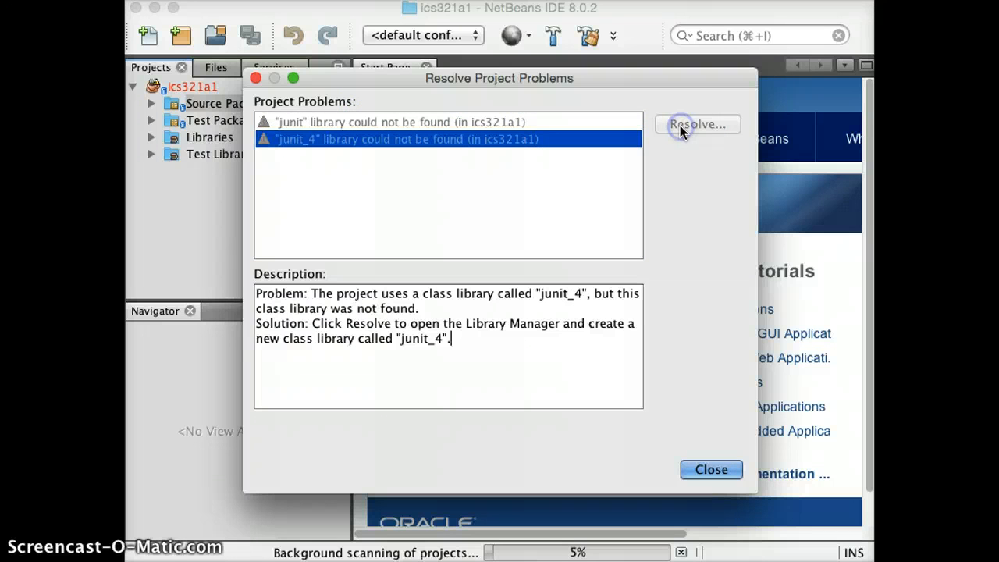
Resolve junit_4 by installing the JUnit plugins, accepting the licenses, then close the problems list
left_click(700, 125)
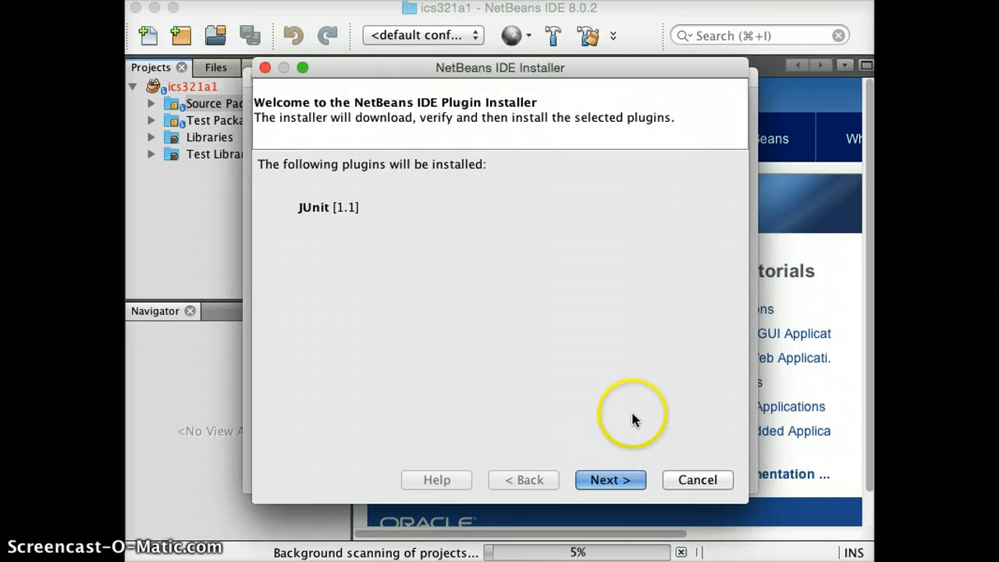
mouse_move(628, 495)
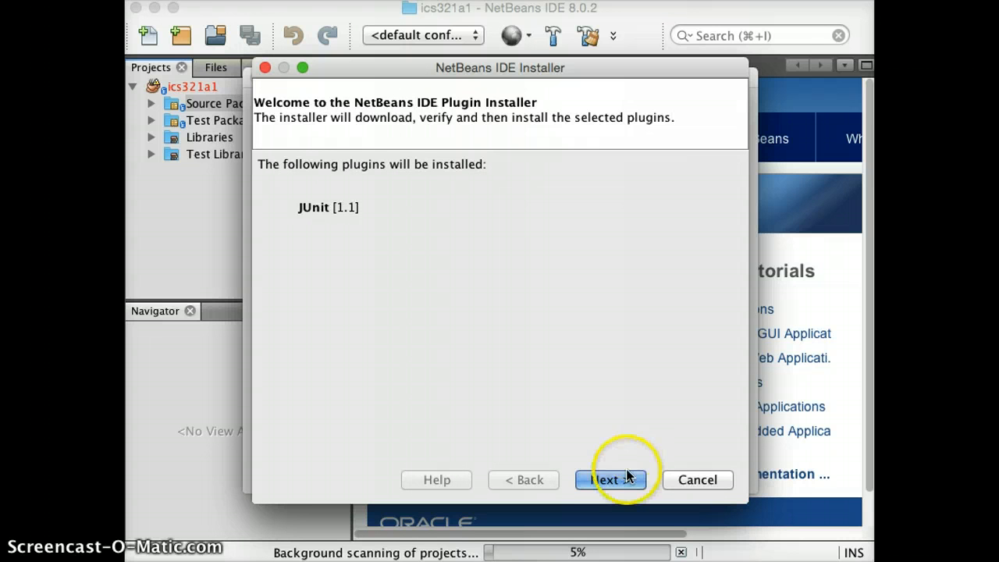
left_click(612, 481)
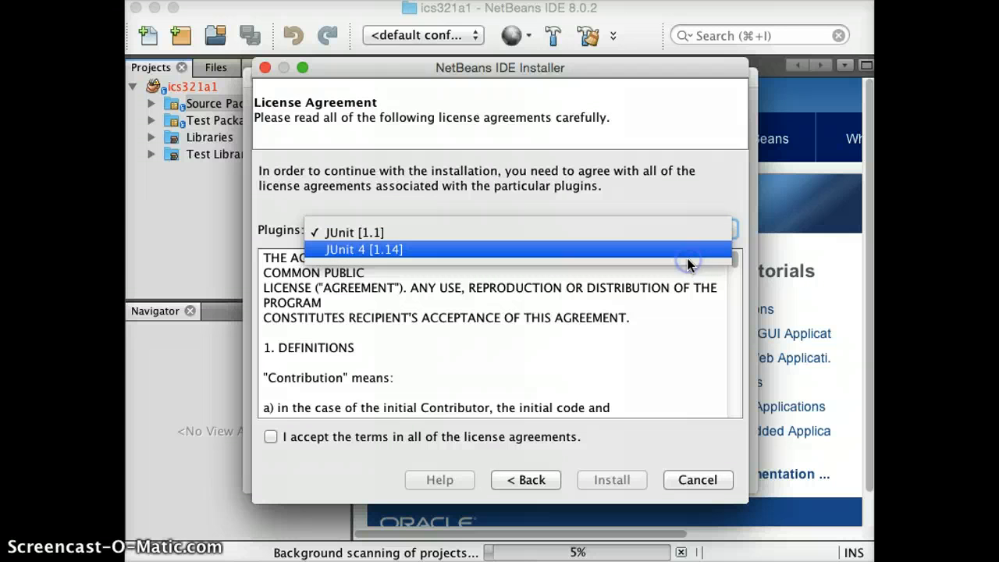
mouse_move(325, 440)
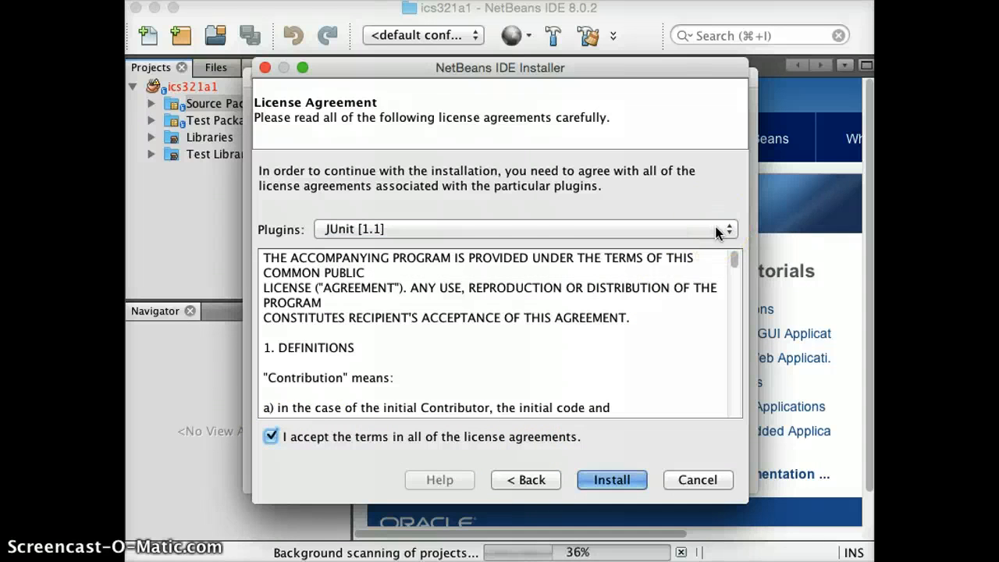
left_click(725, 228)
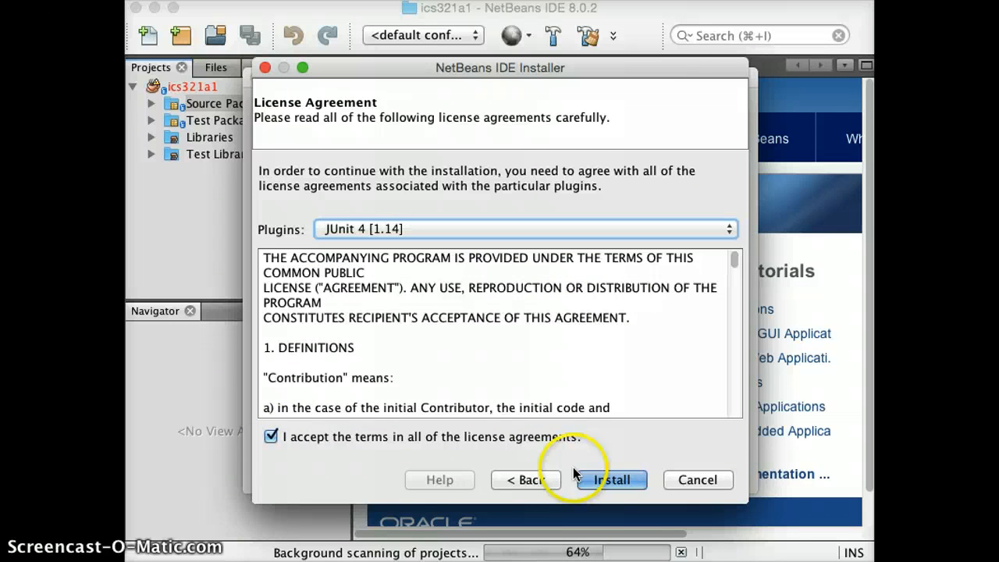
left_click(612, 481)
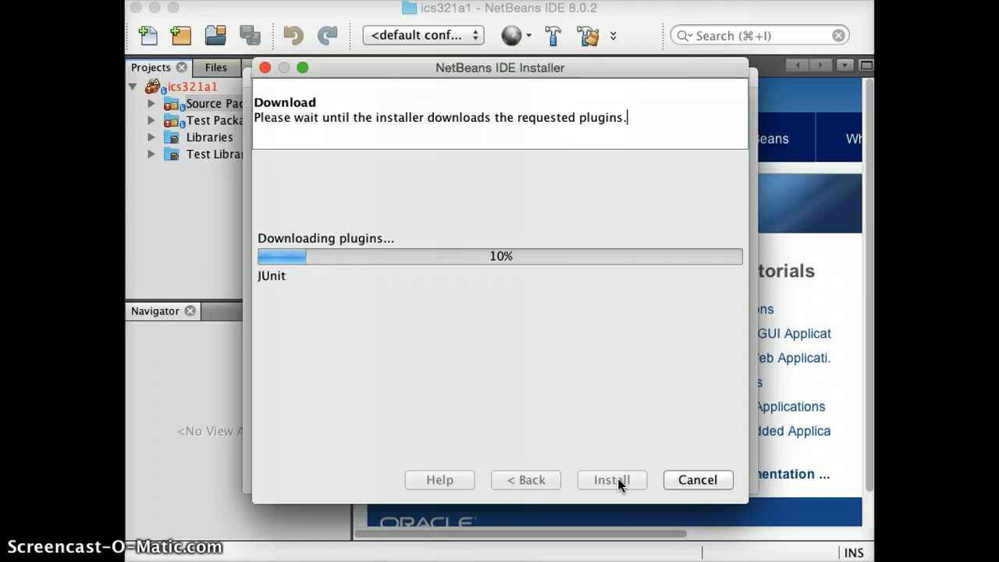
left_click(612, 481)
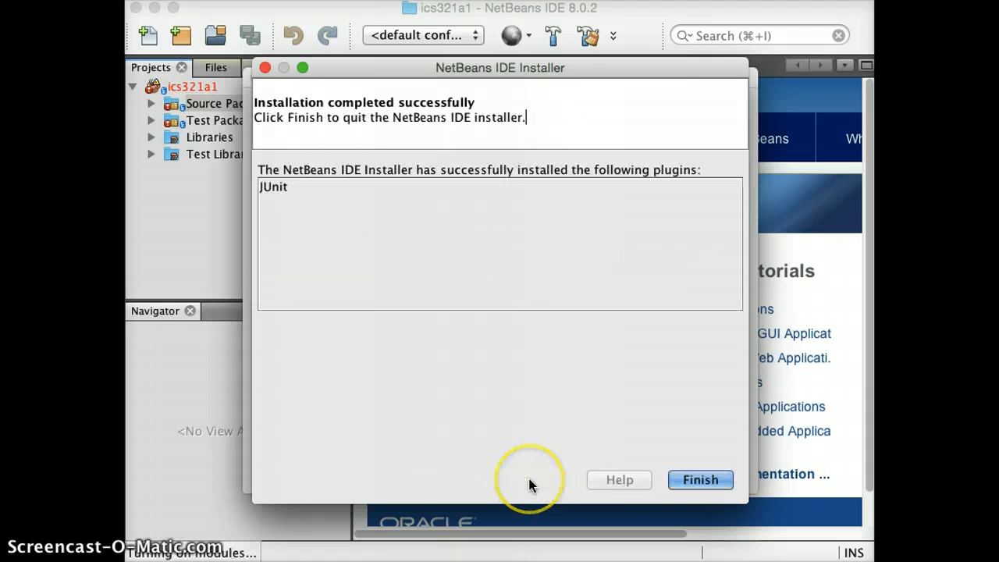
left_click(699, 479)
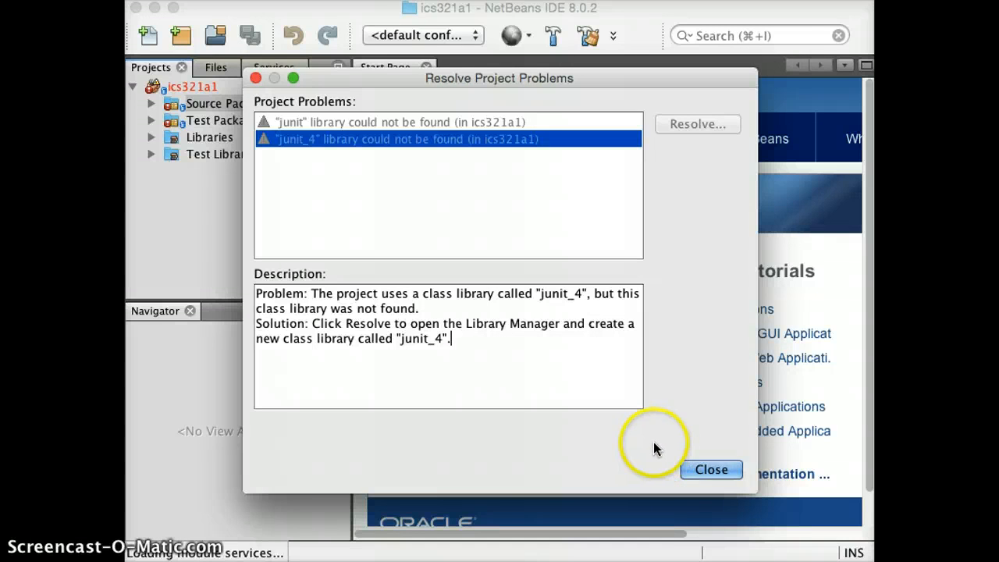
left_click(715, 470)
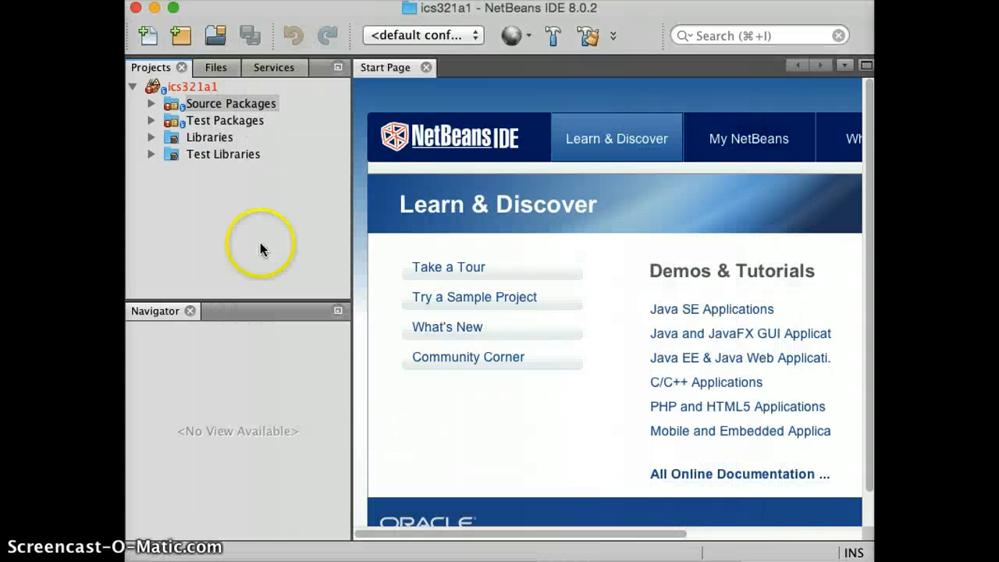
mouse_move(156, 107)
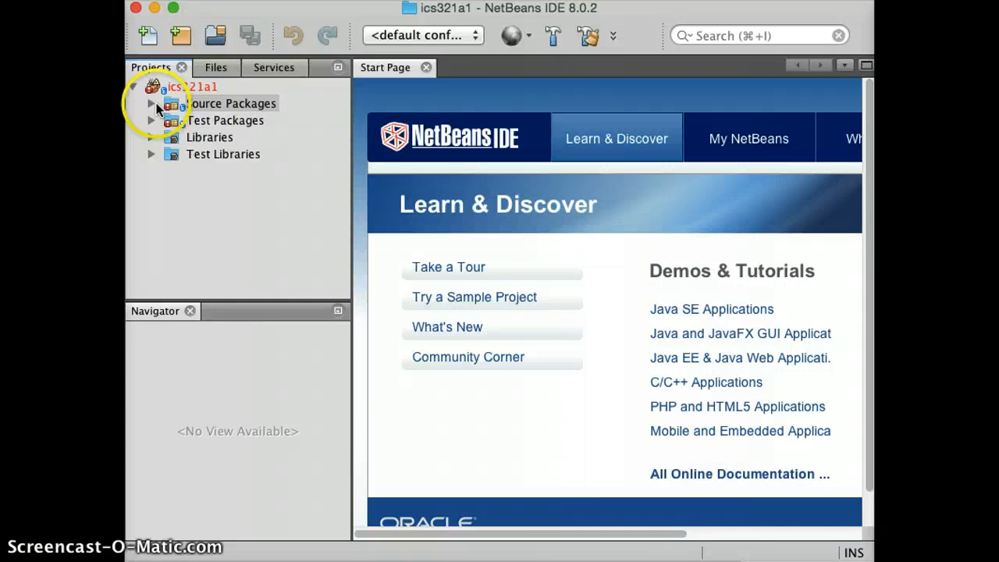
Expand Source Packages > ics321 and open Driver.java to view its main method
left_click(153, 103)
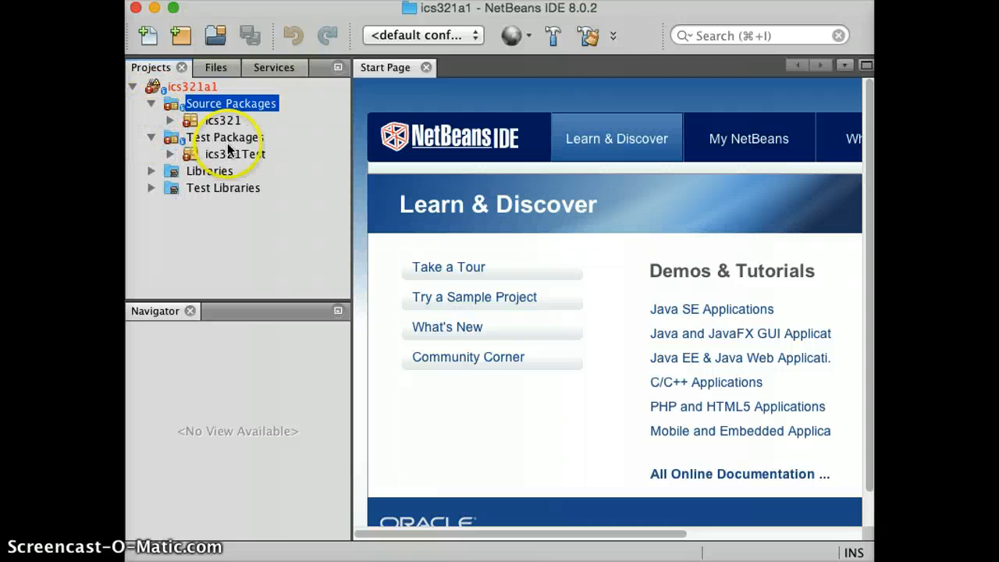
left_click(171, 120)
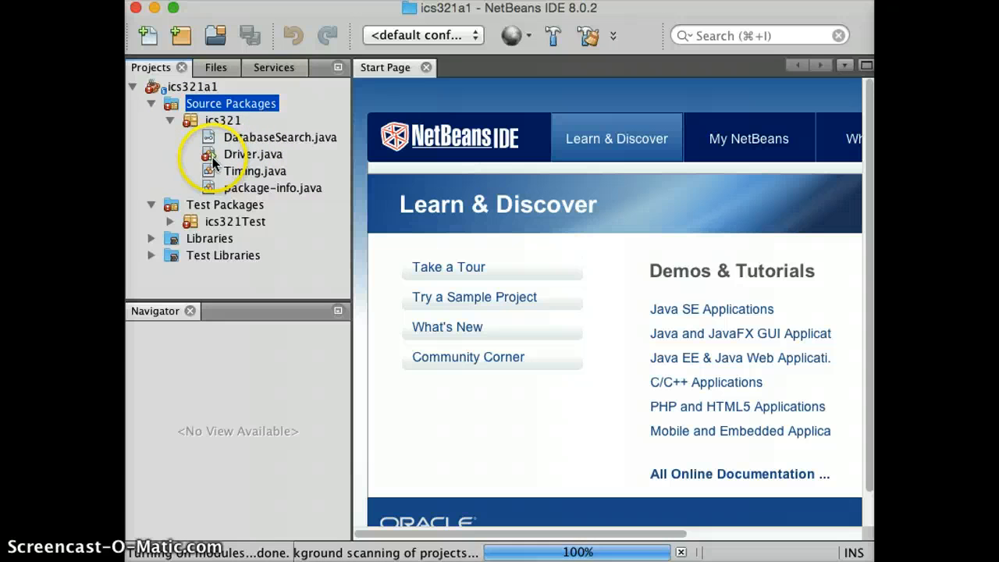
left_click(253, 154)
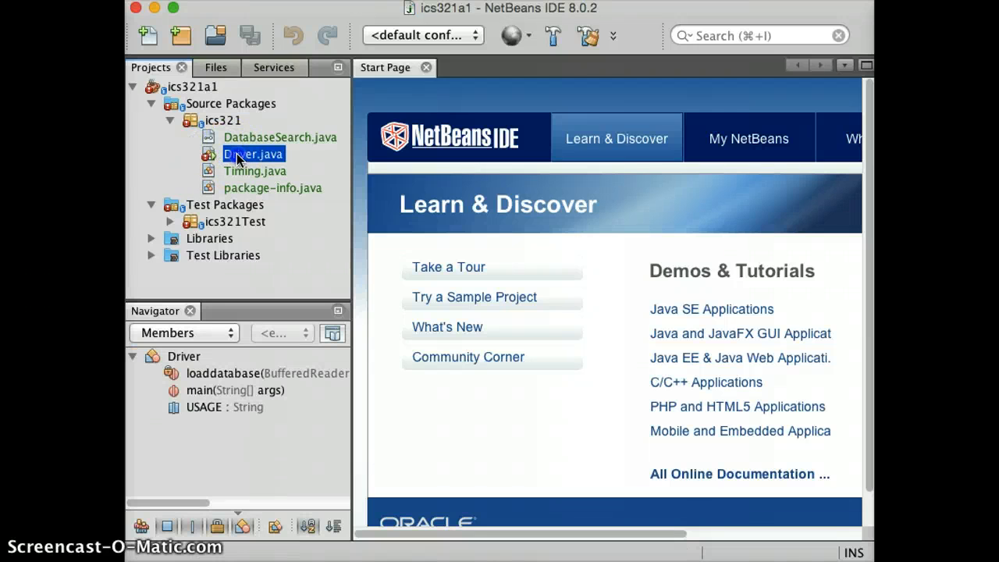
double_click(253, 154)
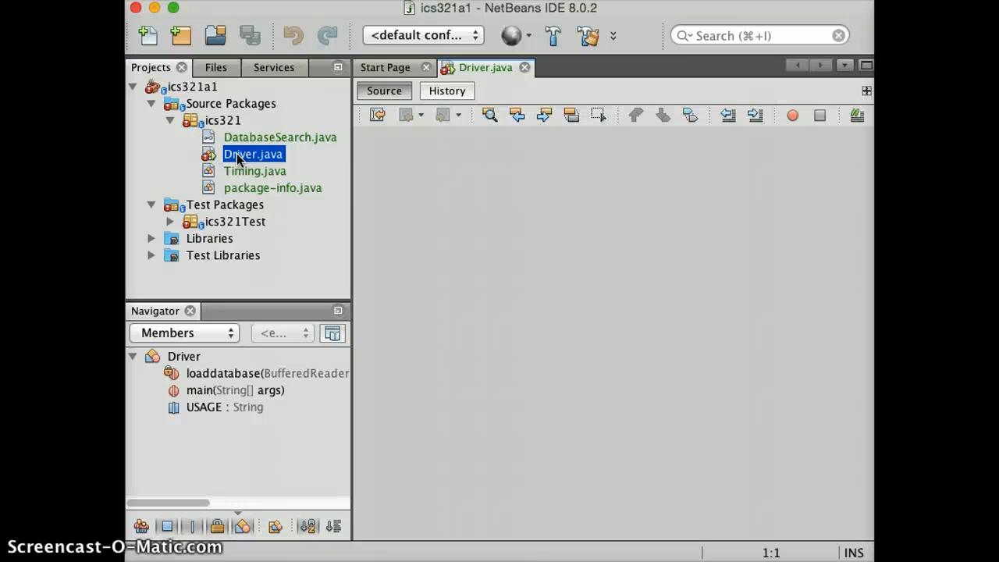
double_click(253, 155)
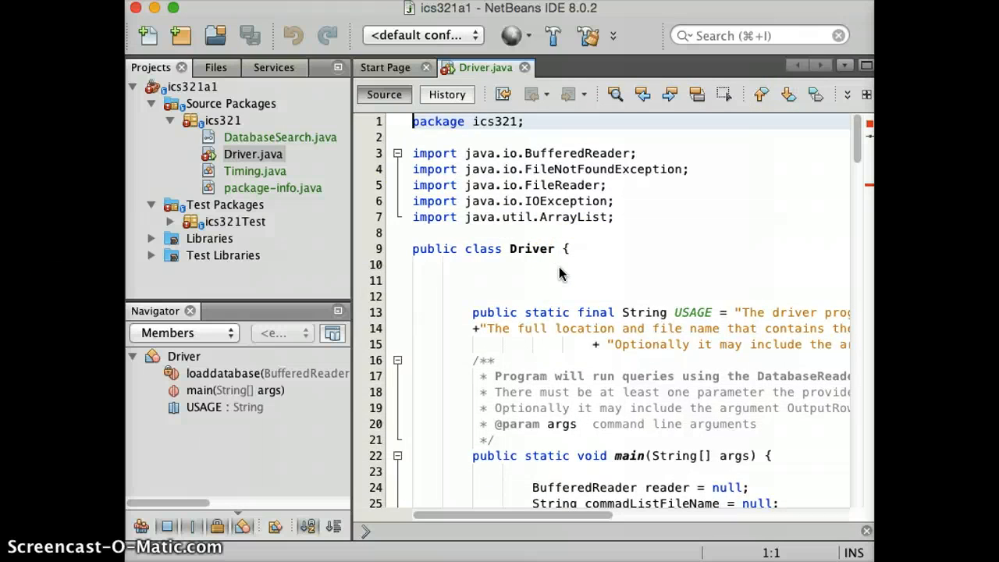
scroll("down", 3)
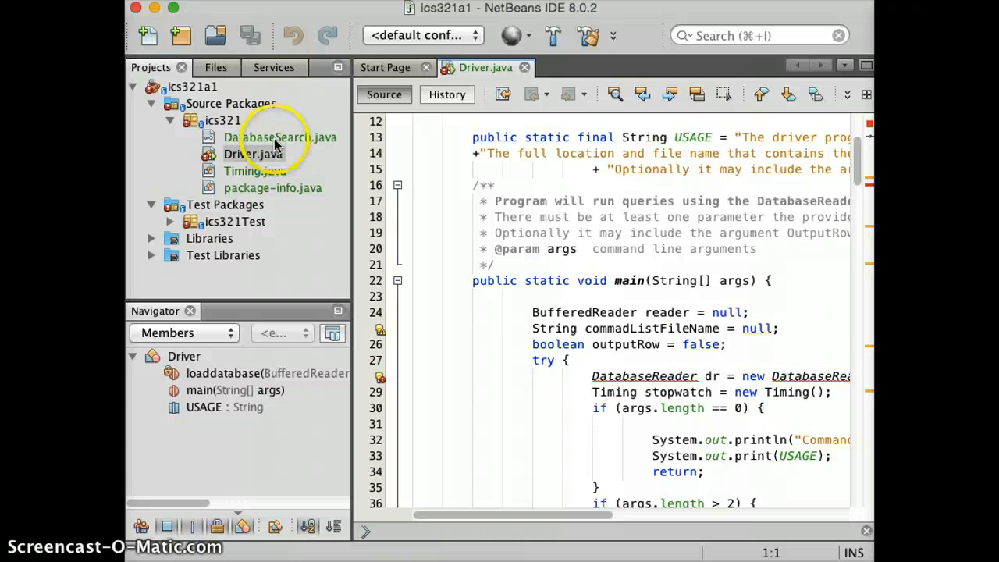
mouse_move(644, 328)
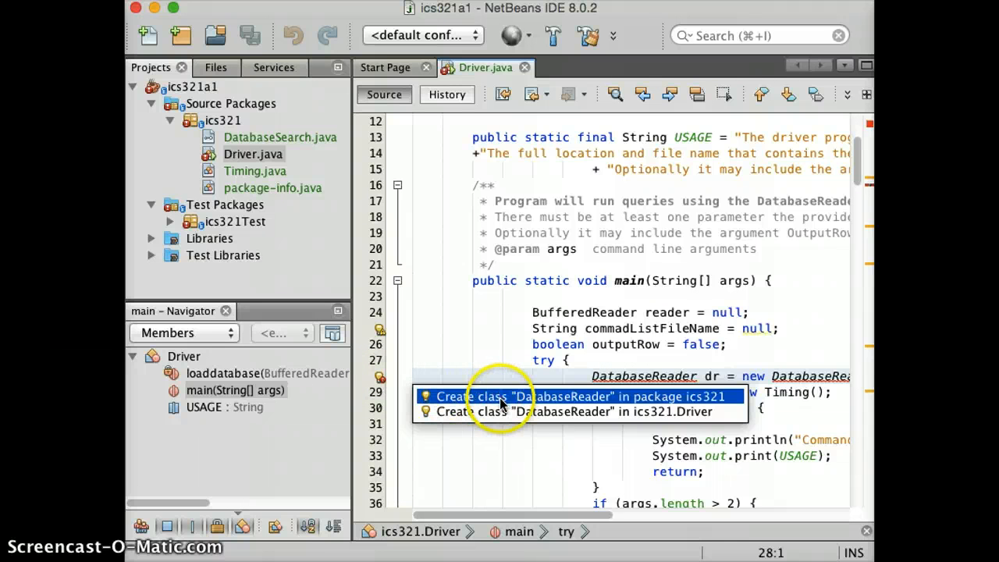
mouse_move(671, 403)
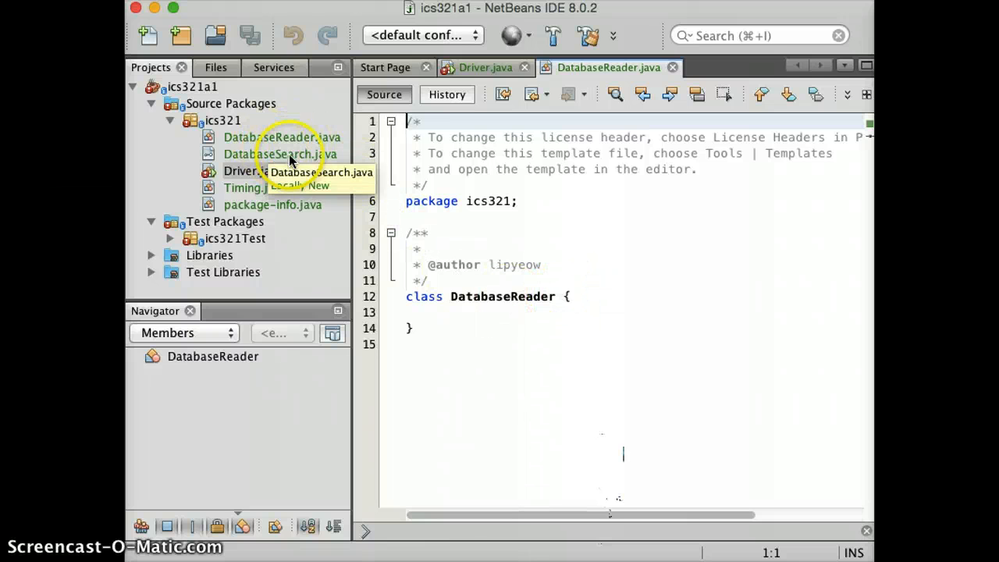
Review the DatabaseSearch interface source, then return to the empty DatabaseReader class
left_click(279, 154)
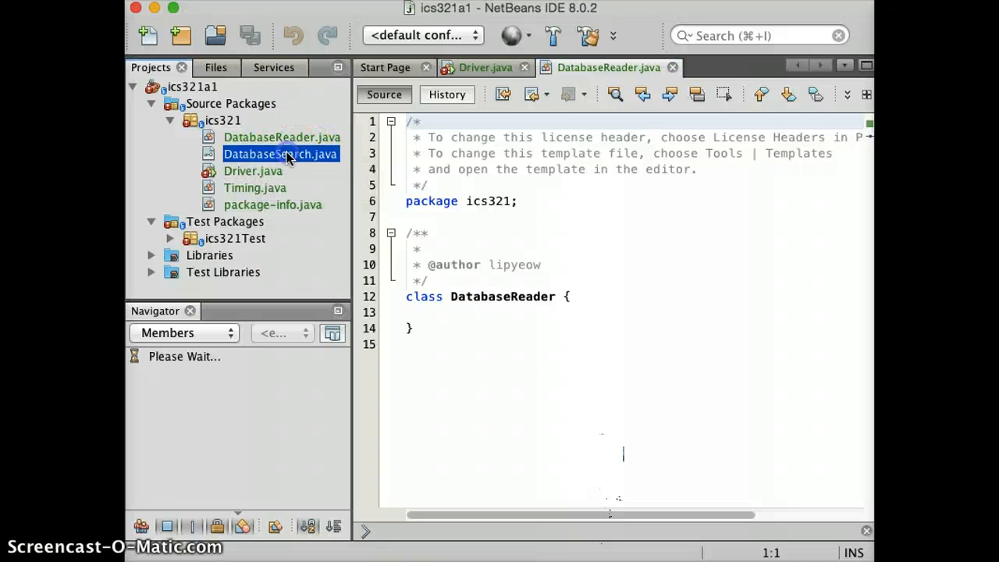
double_click(281, 154)
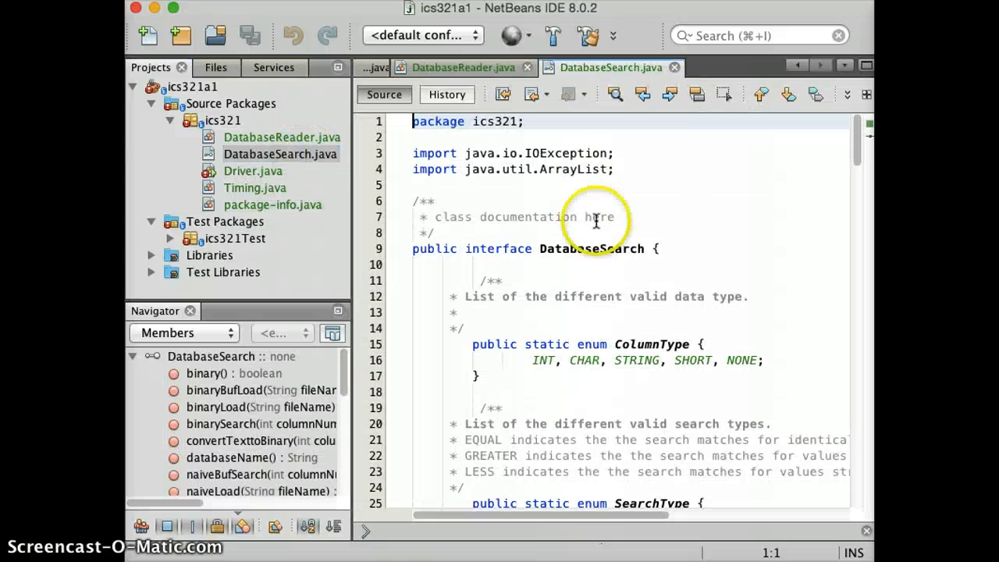
scroll("down", 3)
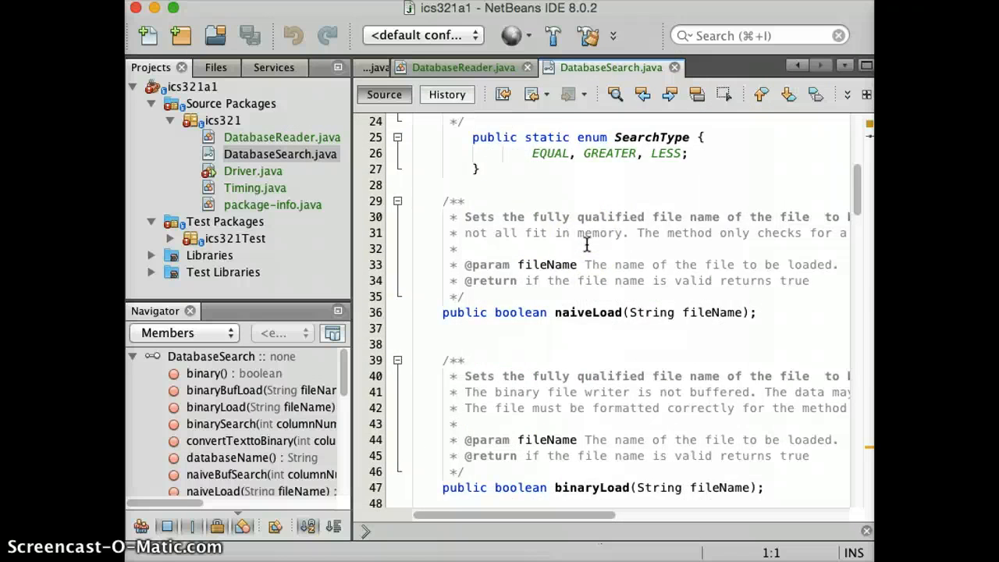
scroll("down", 3)
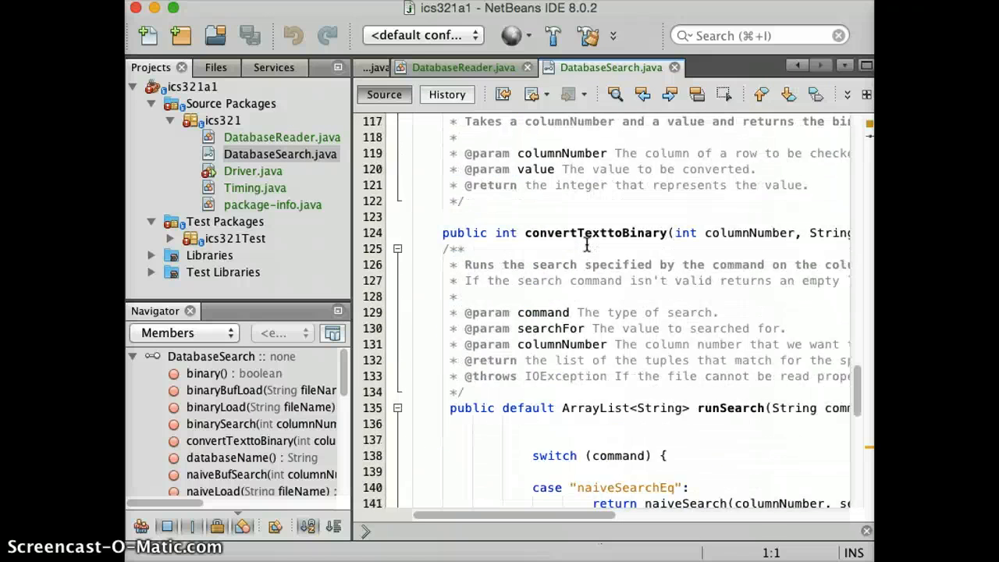
left_click(282, 137)
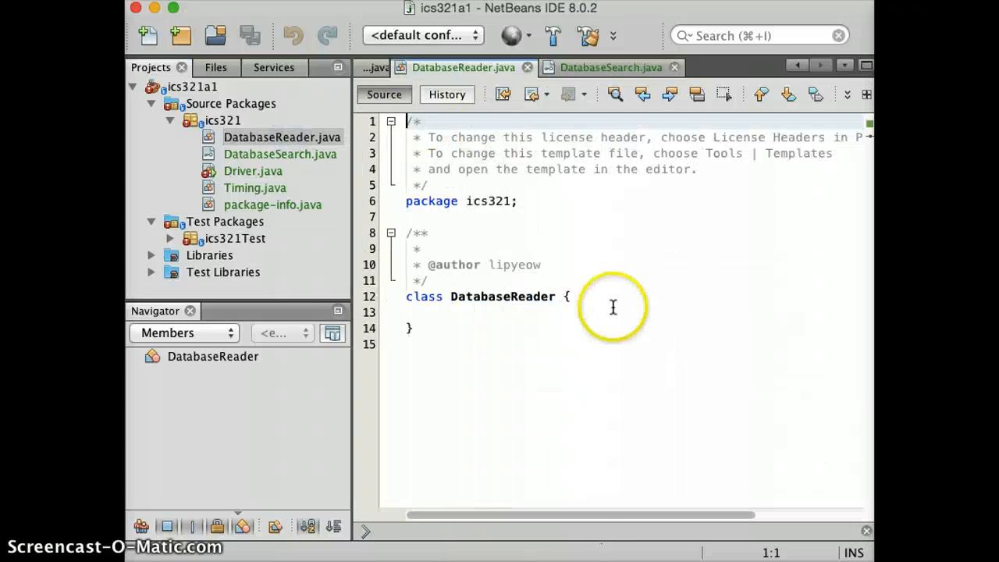
Declare DatabaseReader as implementing DatabaseSearch
type("imp")
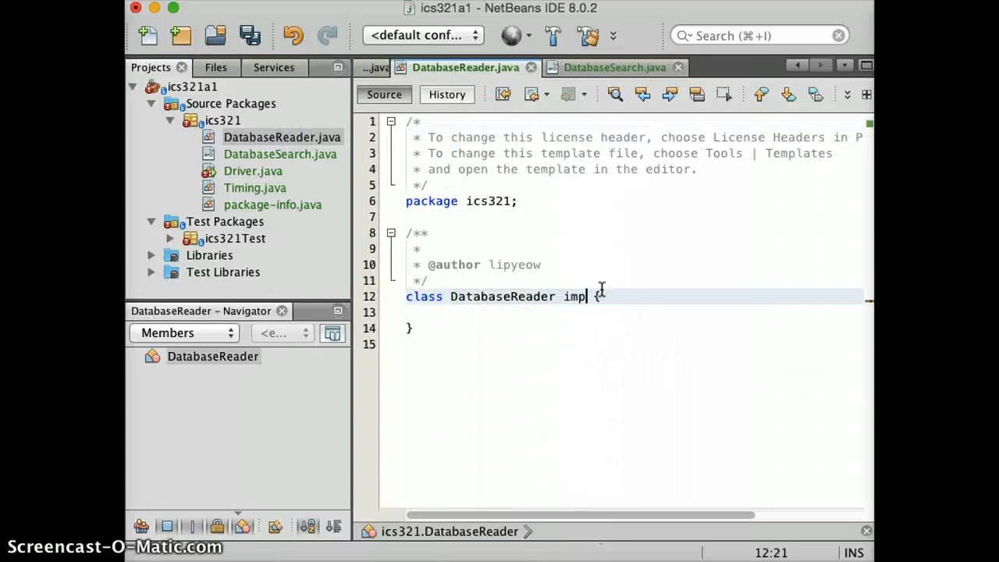
type("lements")
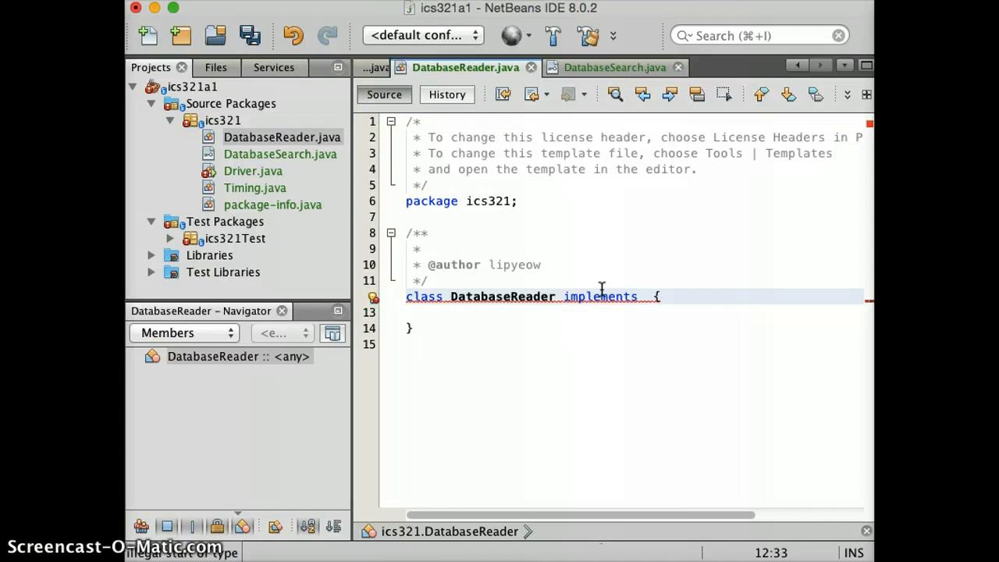
type("DatabaseSe")
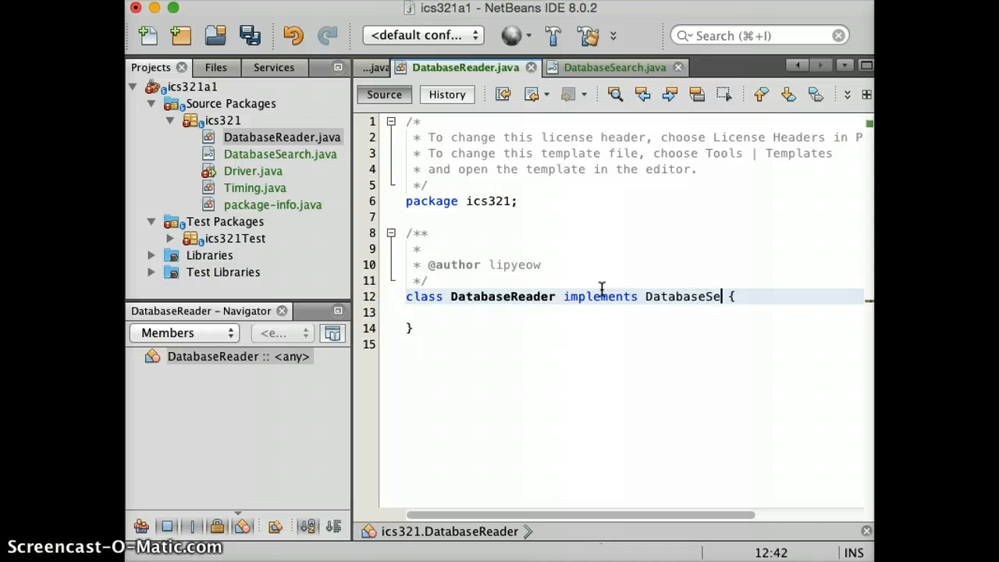
type("arch")
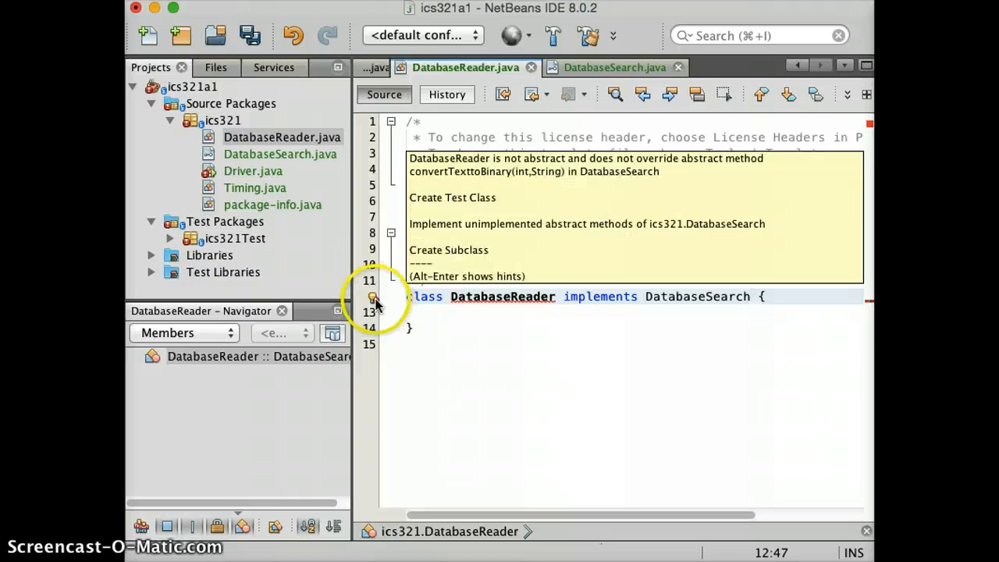
Generate stubs for all abstract DatabaseSearch methods and save DatabaseReader
left_click(375, 296)
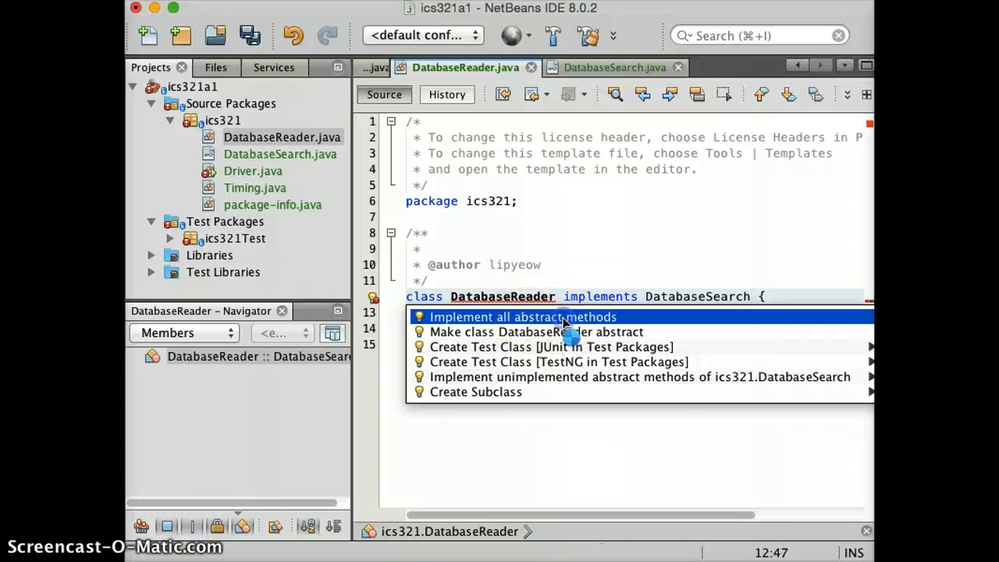
left_click(525, 315)
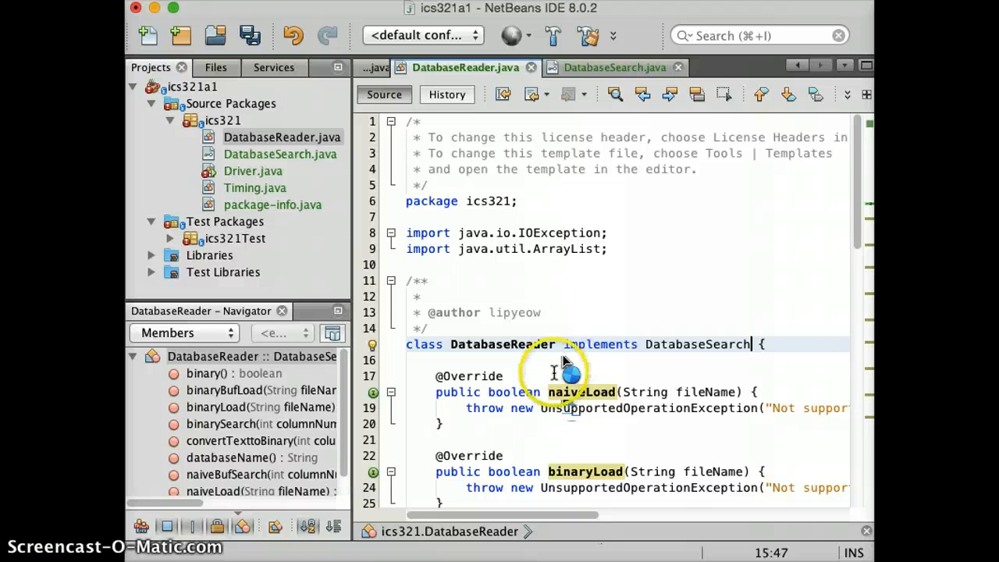
scroll("down", 3)
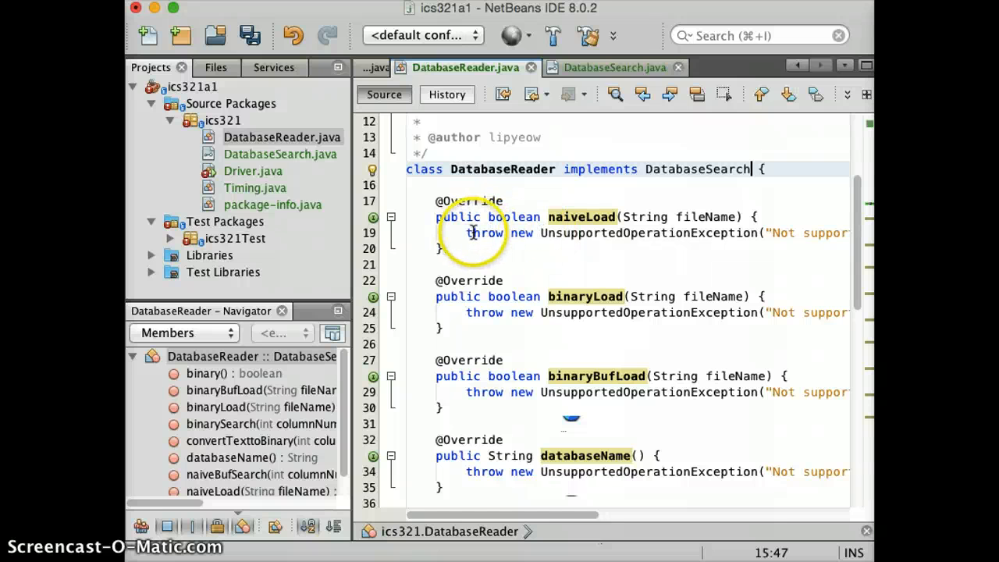
mouse_move(631, 240)
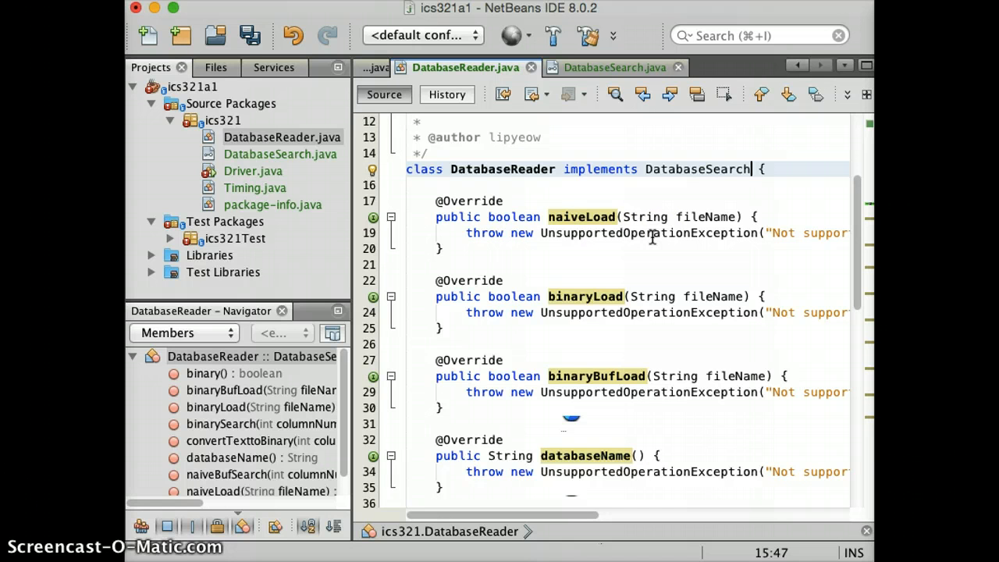
key("cmd+s")
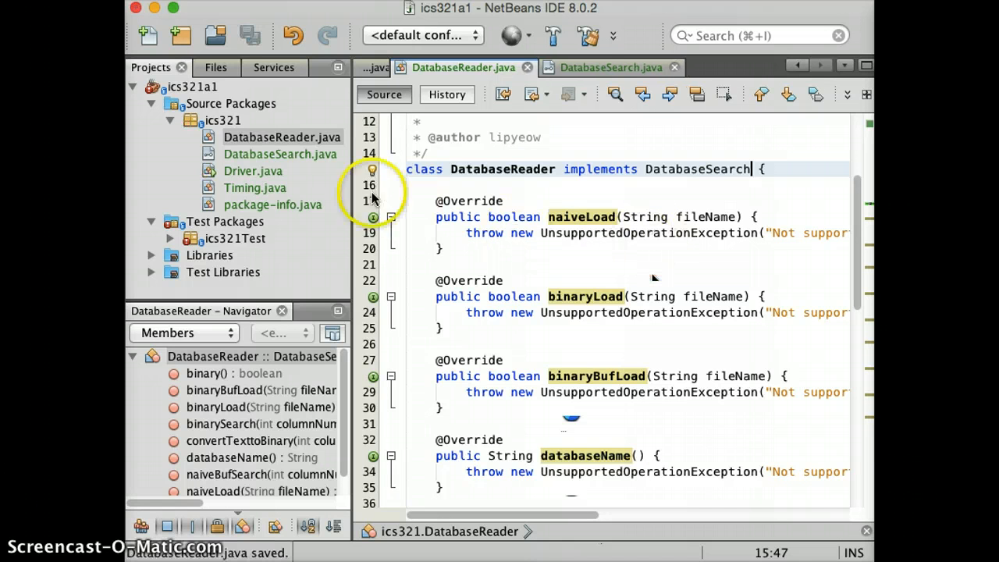
left_click(253, 170)
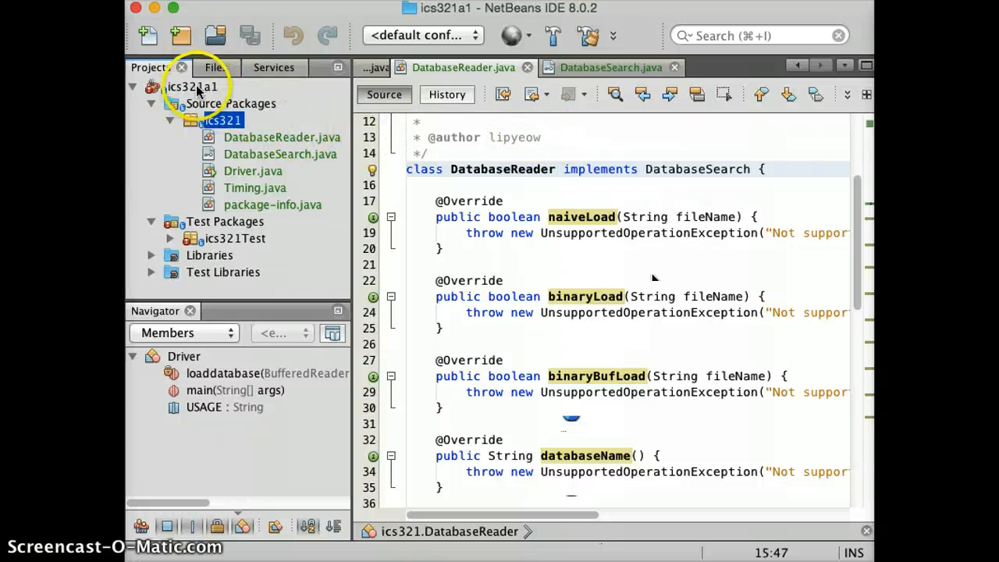
In Project Properties > Run, set ics321.Driver as the main class
left_click(190, 86)
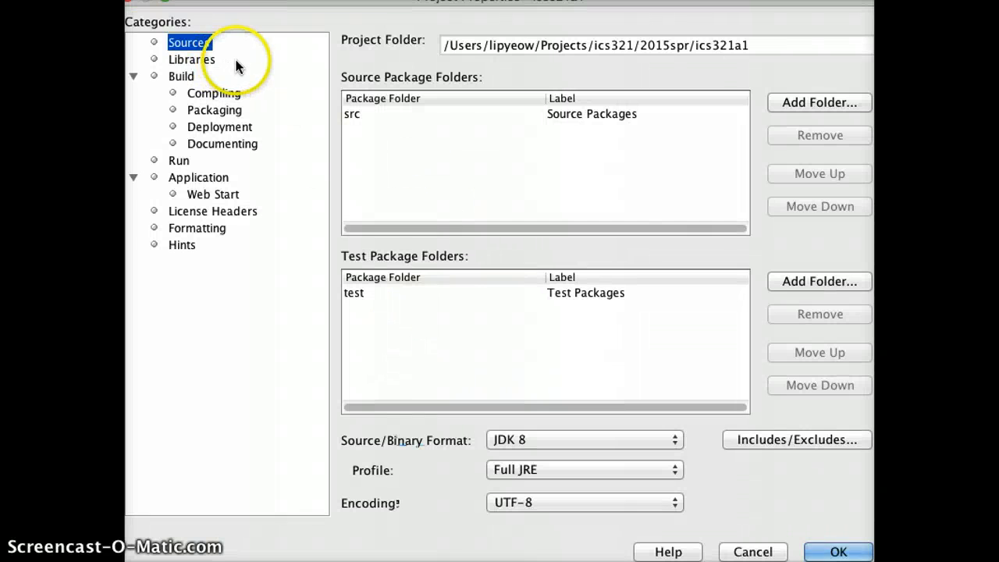
left_click(178, 159)
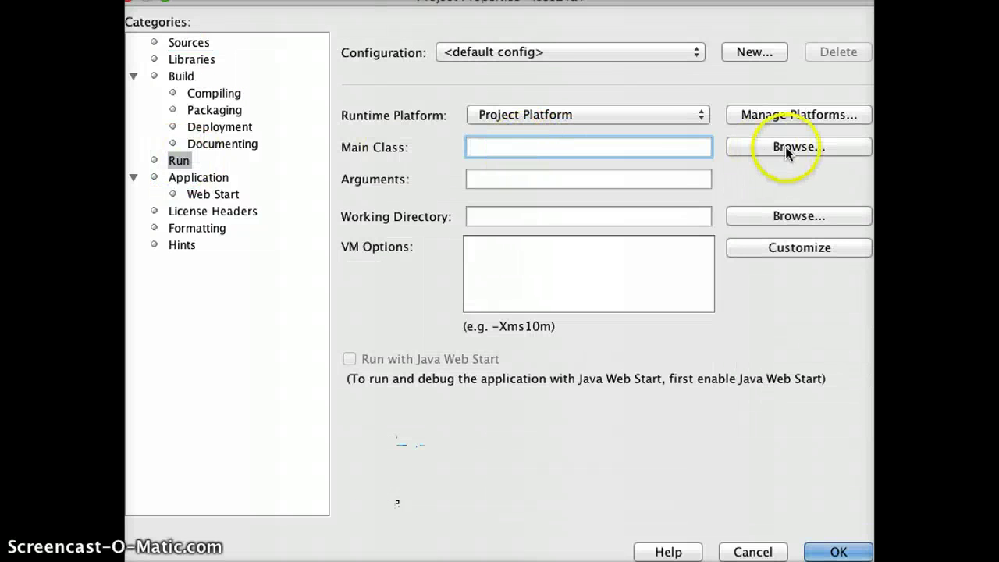
left_click(798, 147)
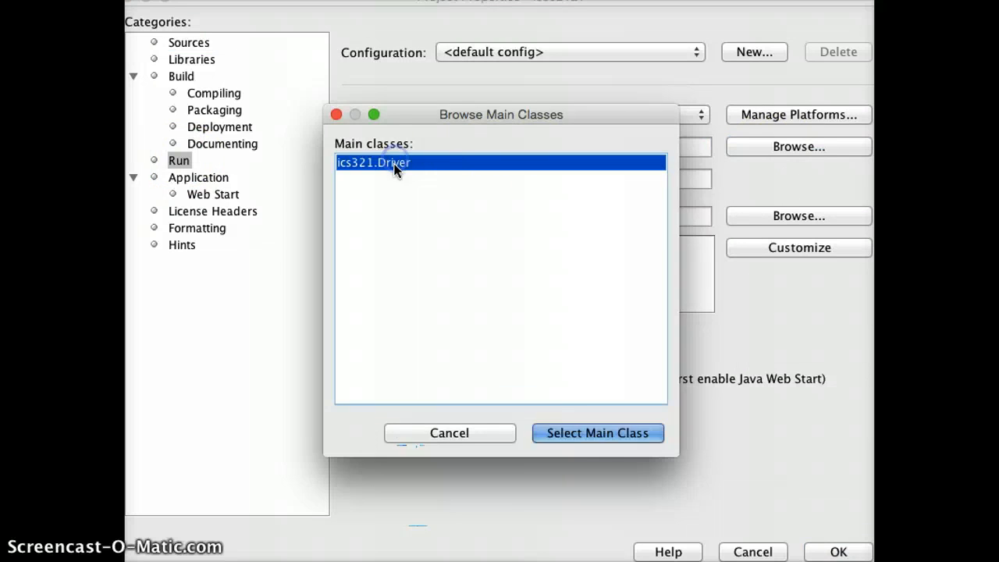
left_click(597, 433)
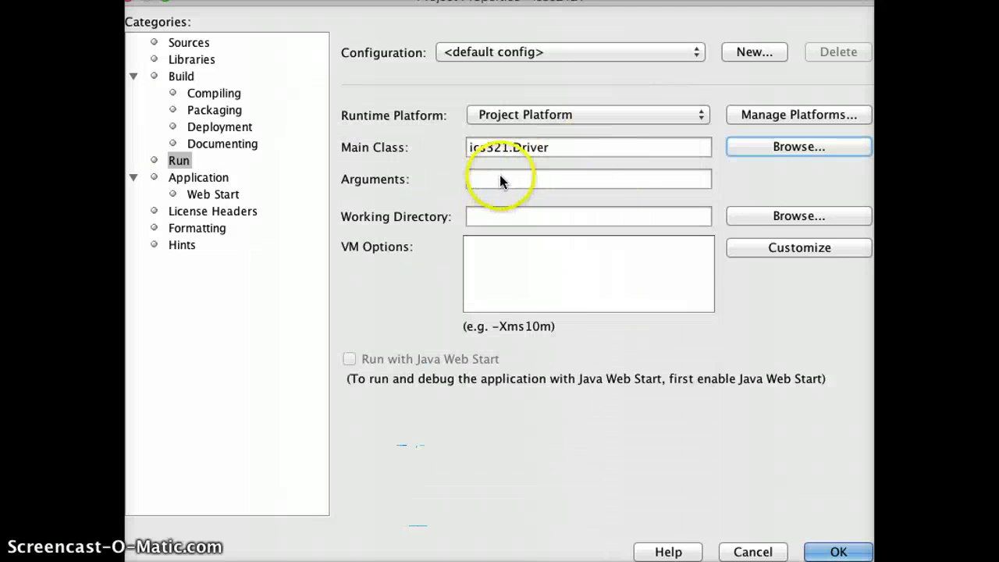
left_click(587, 178)
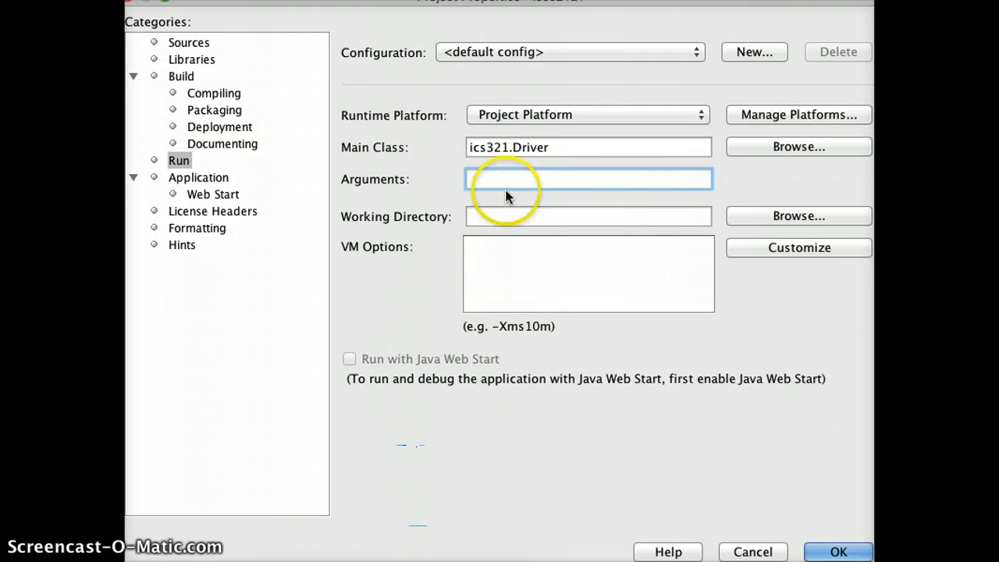
Set the run's working directory to the ics321a1 folder
left_click(799, 216)
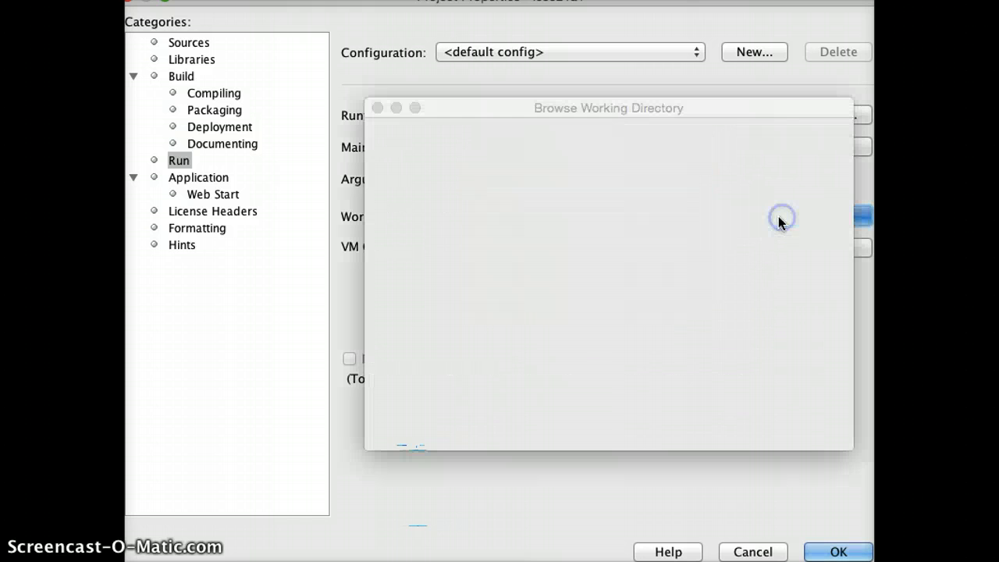
left_click(438, 168)
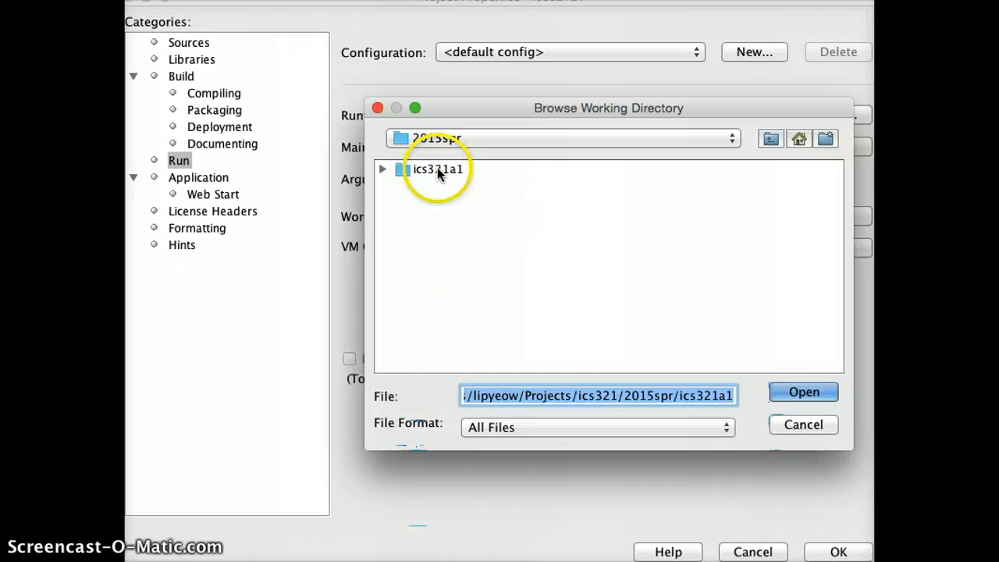
left_click(440, 169)
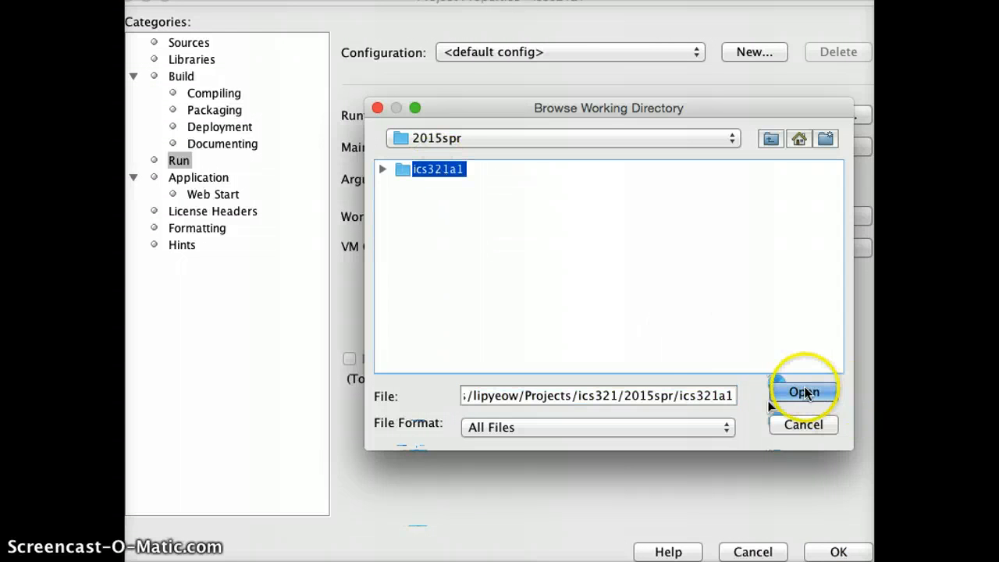
left_click(803, 392)
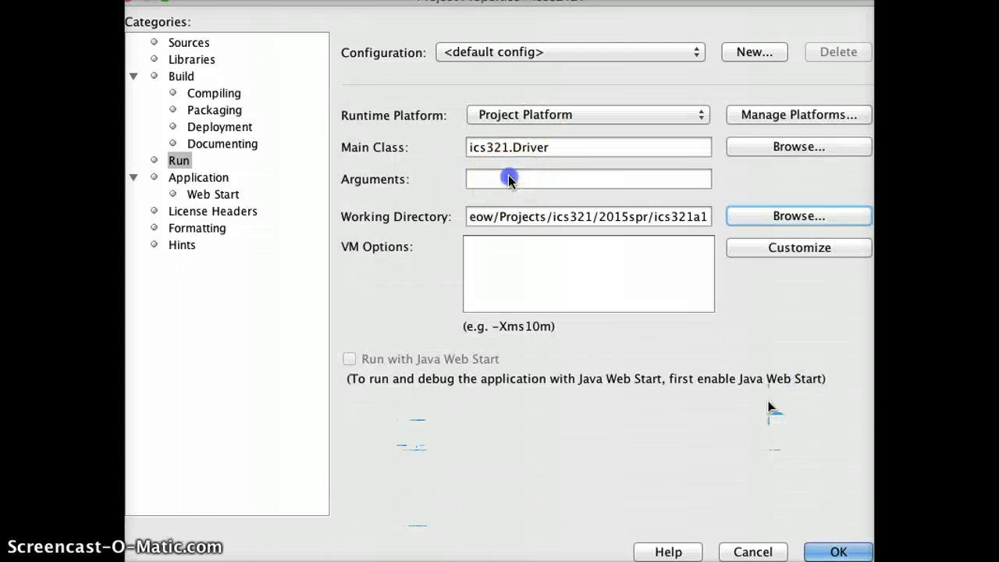
Enter CommandFiles/commands.txt as the run arguments
left_click(509, 177)
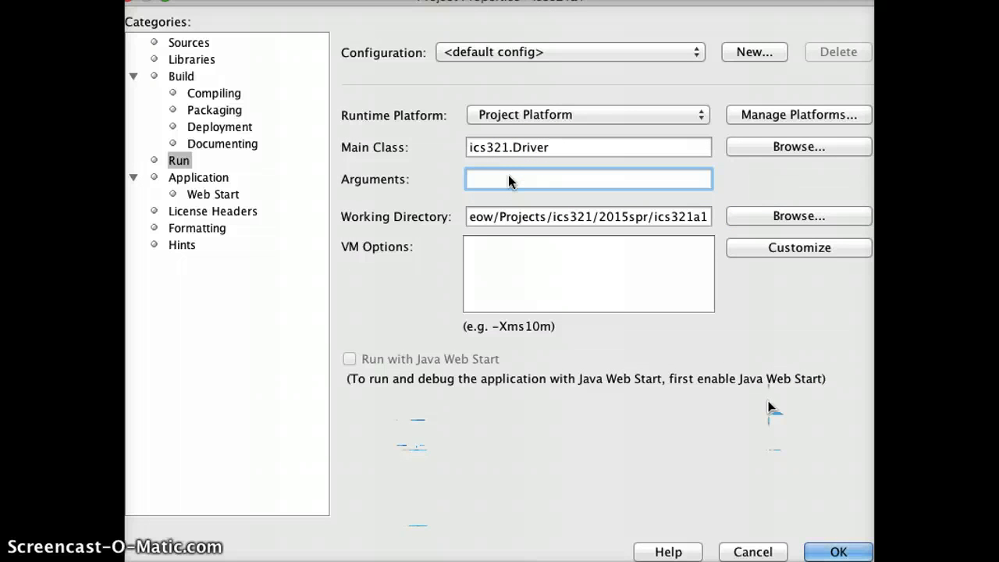
type("C")
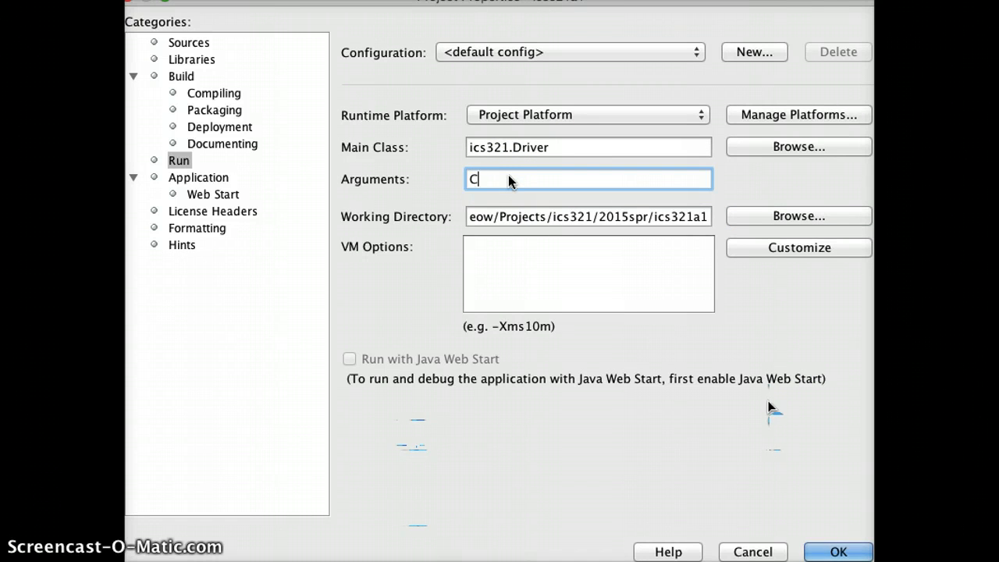
type("ommandFiles/")
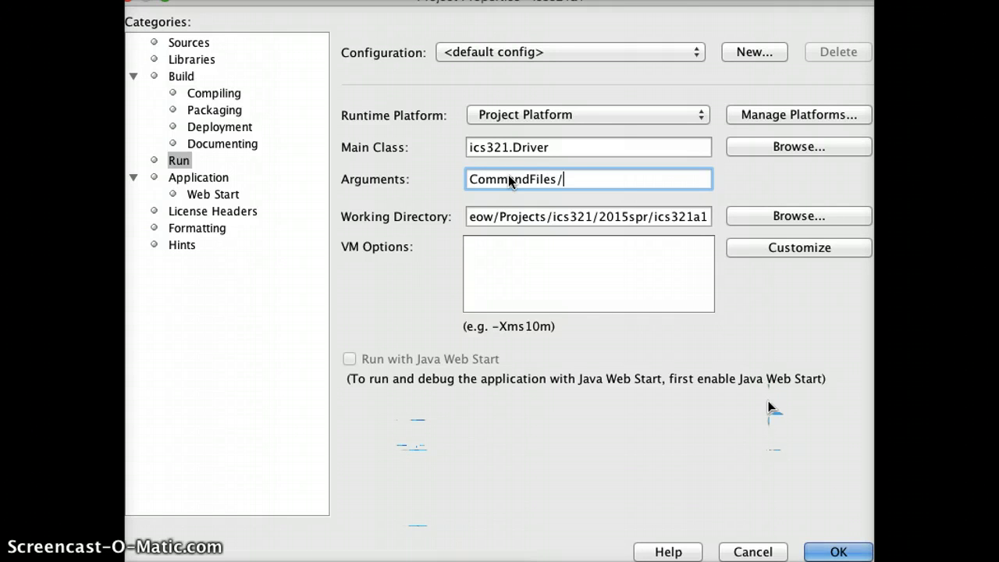
type("command")
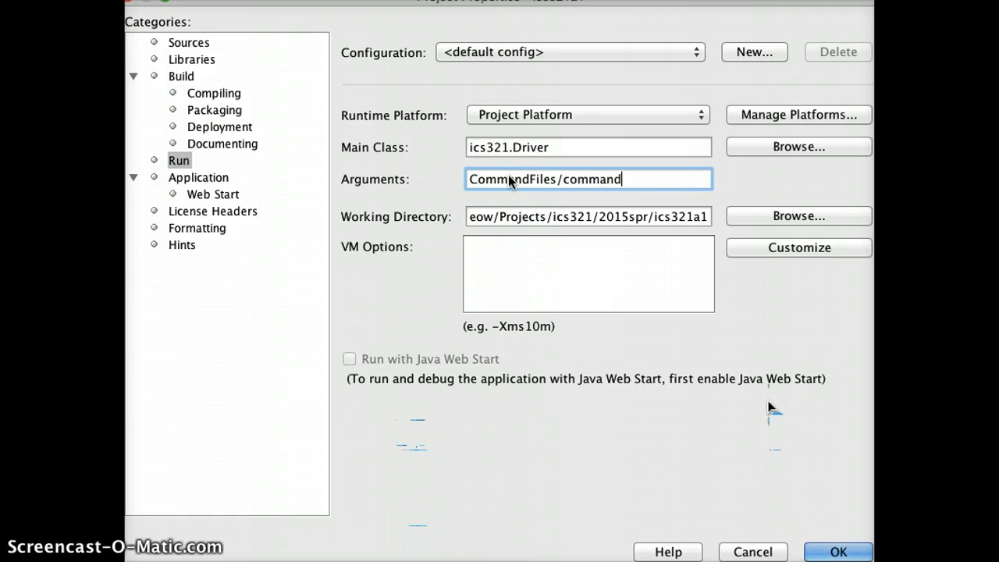
type("s.txt")
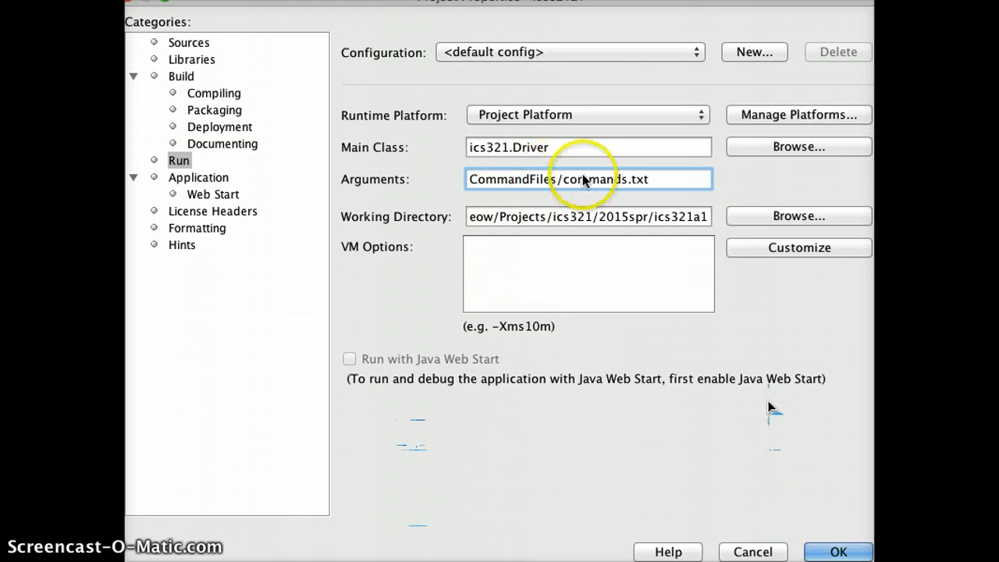
mouse_move(838, 552)
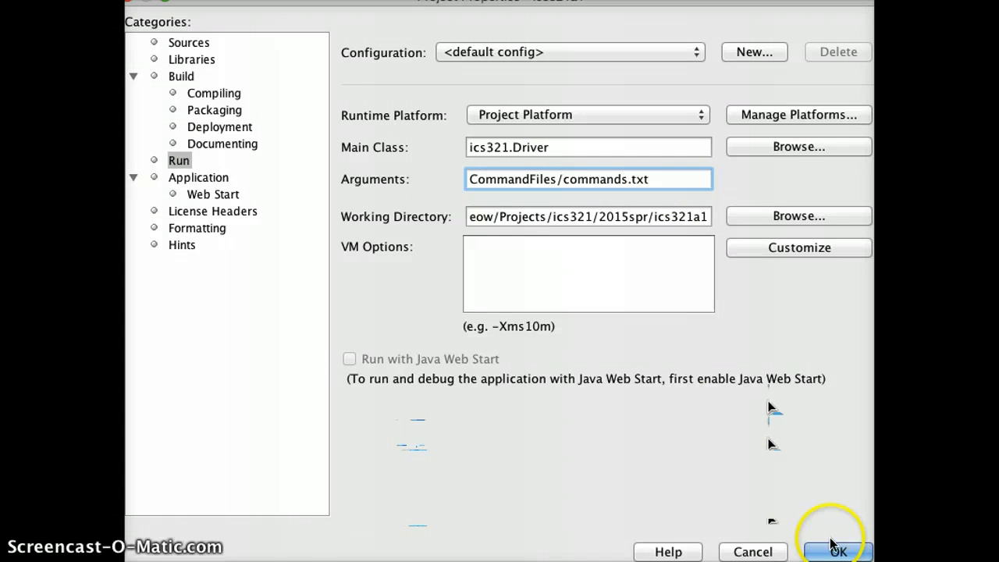
Confirm the run settings, then in Terminal enter the ics321a1 folder and list its contents
left_click(840, 553)
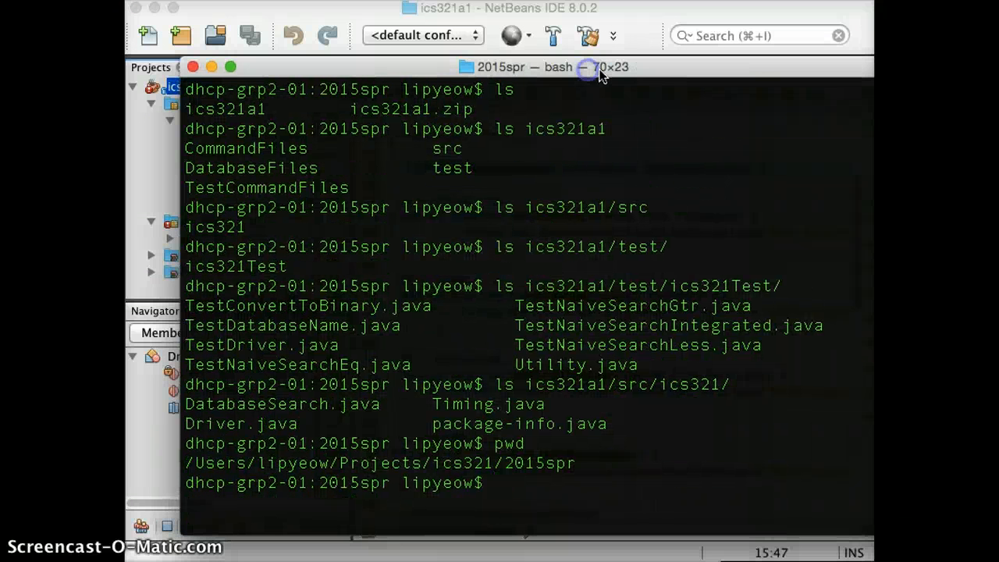
type("cd ics321a1")
type("ls")
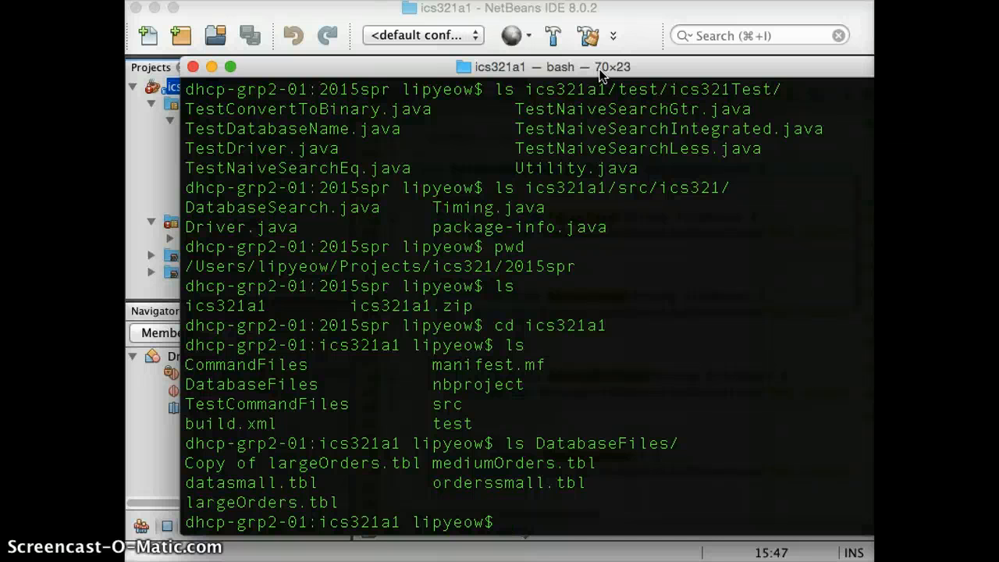
type("c")
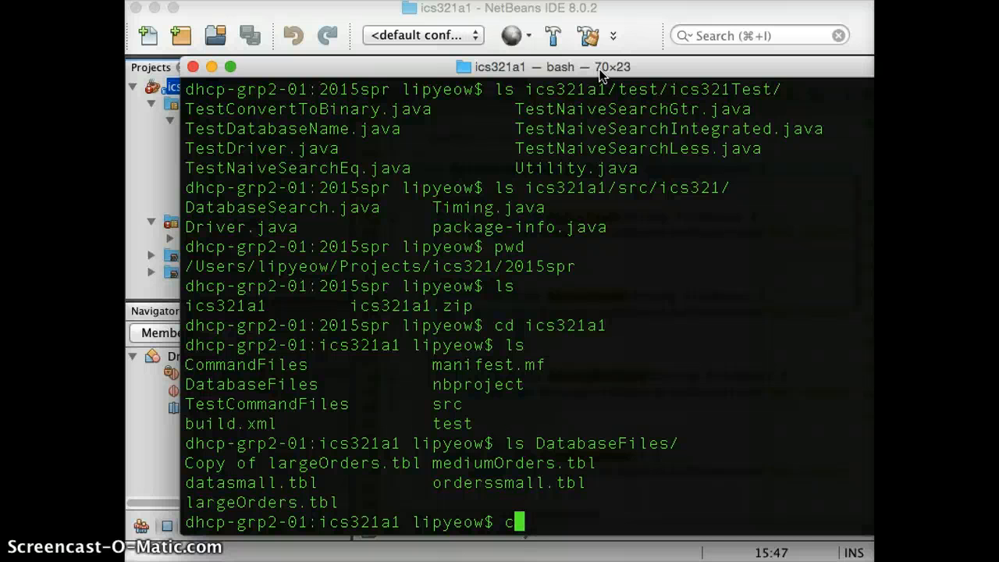
type("s")
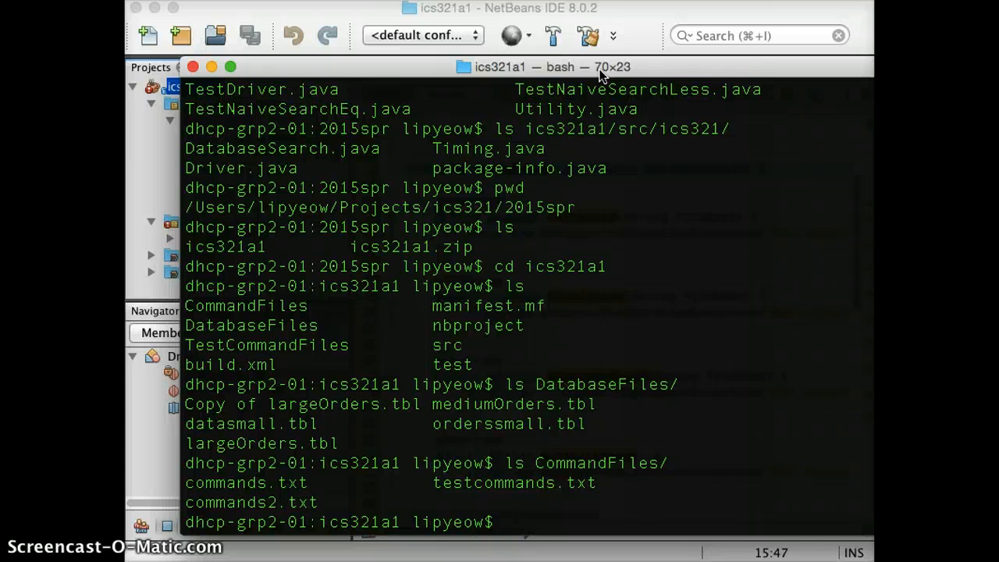
List CommandFiles and view commands.txt with its naiveLoad and search commands in less
type("ls CommandFiles/")
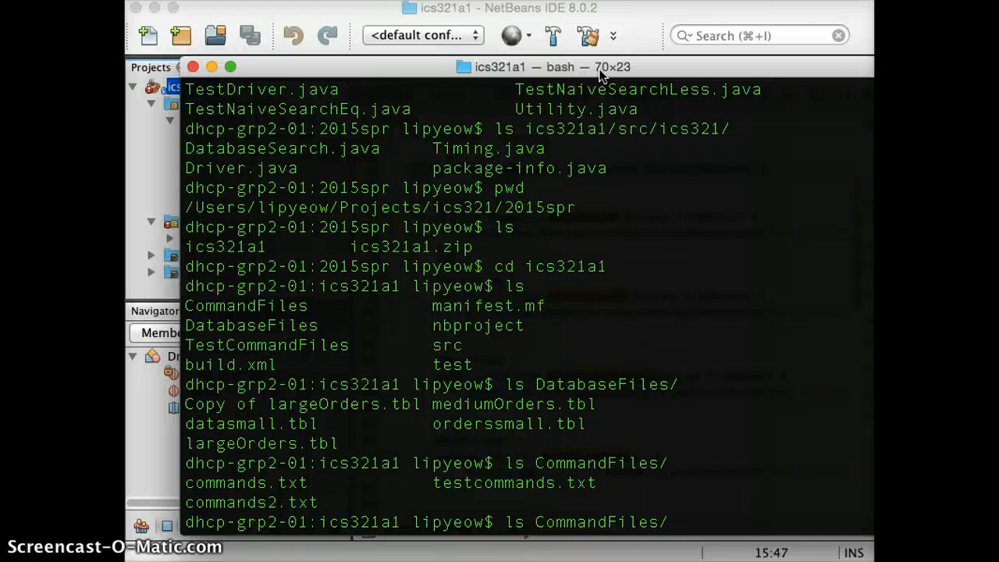
type("coman")
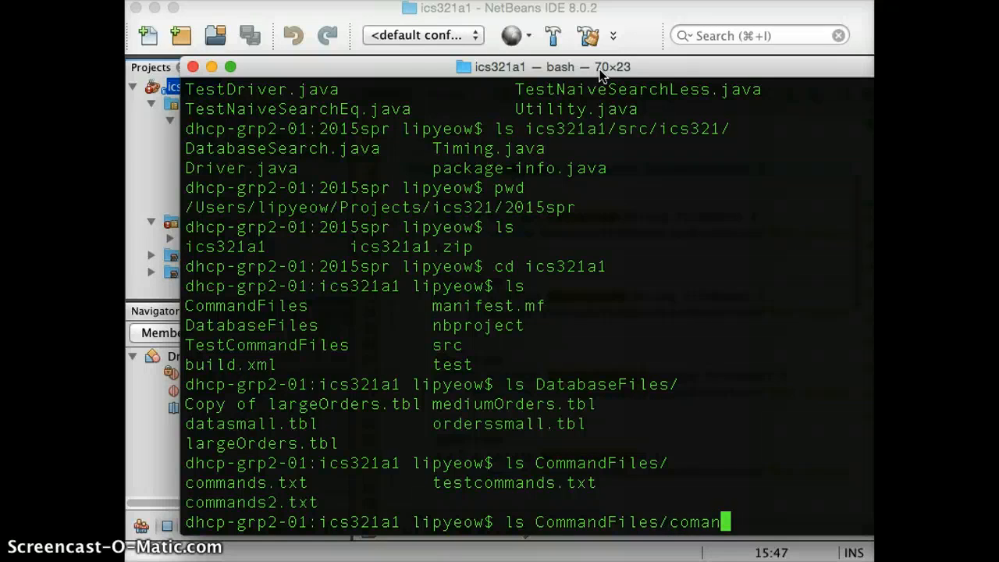
key("BackSpace")
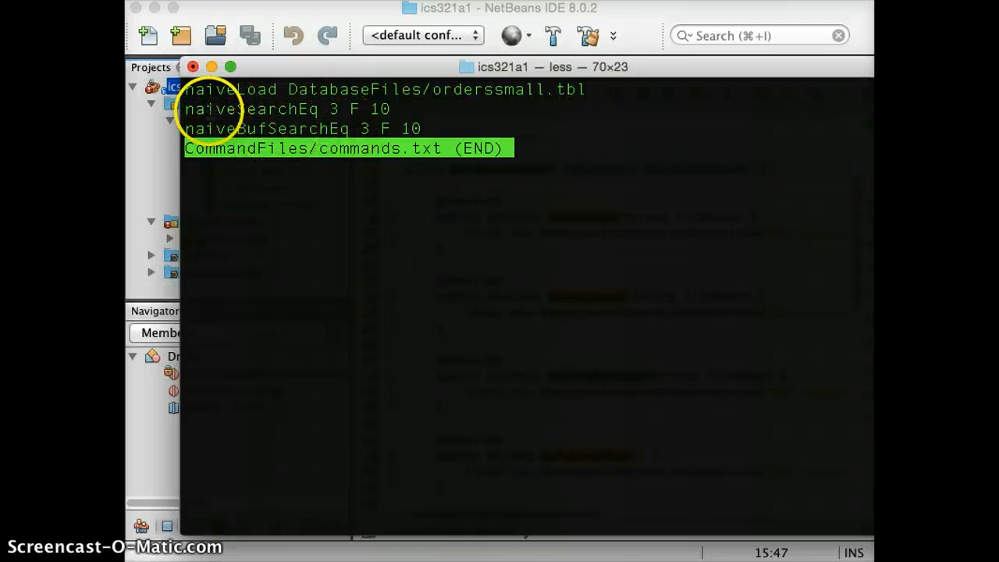
mouse_move(329, 107)
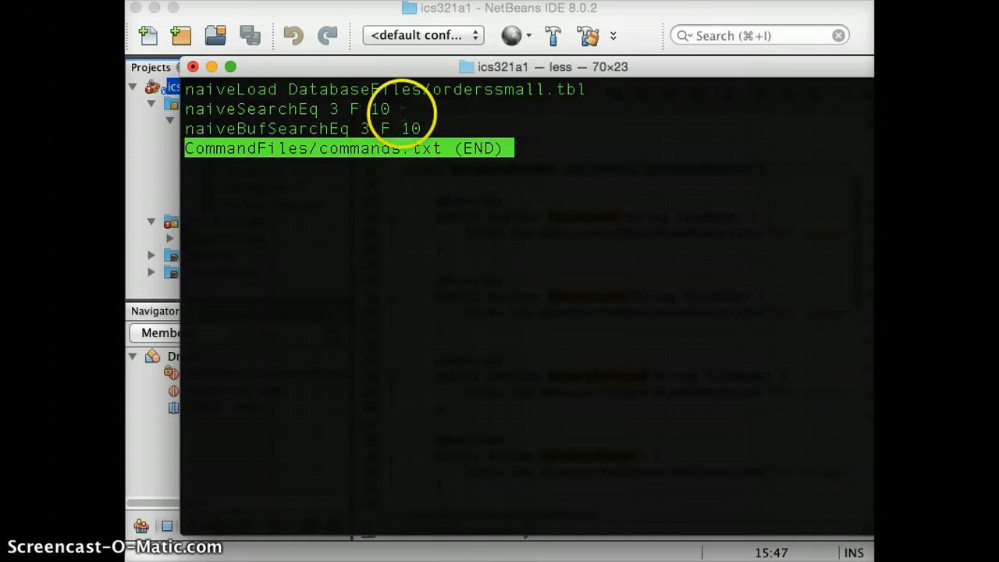
Quit less and run ics321a1, reading the UnsupportedOperationException from DatabaseReader.naiveLoad in the Output
key("q")
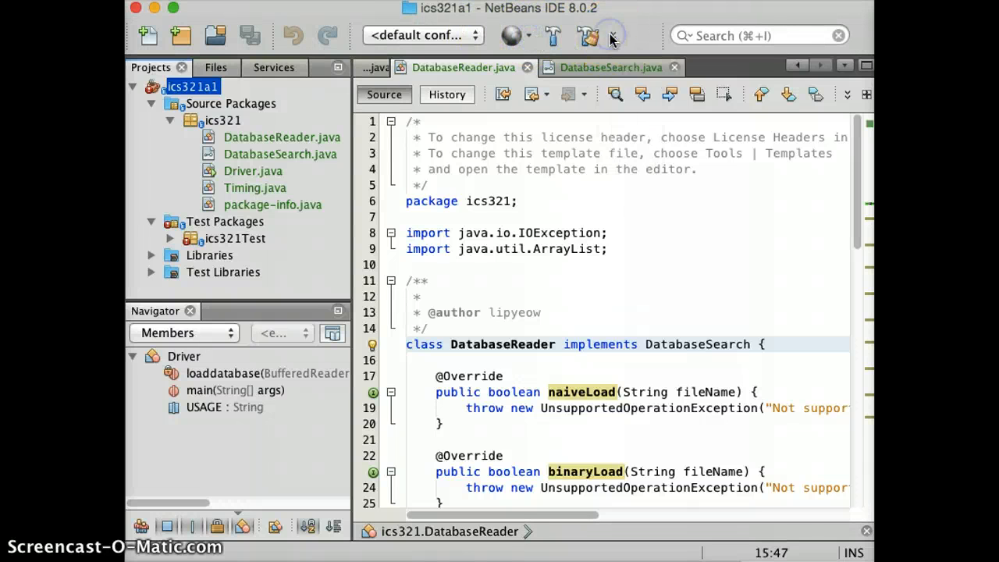
left_click(612, 34)
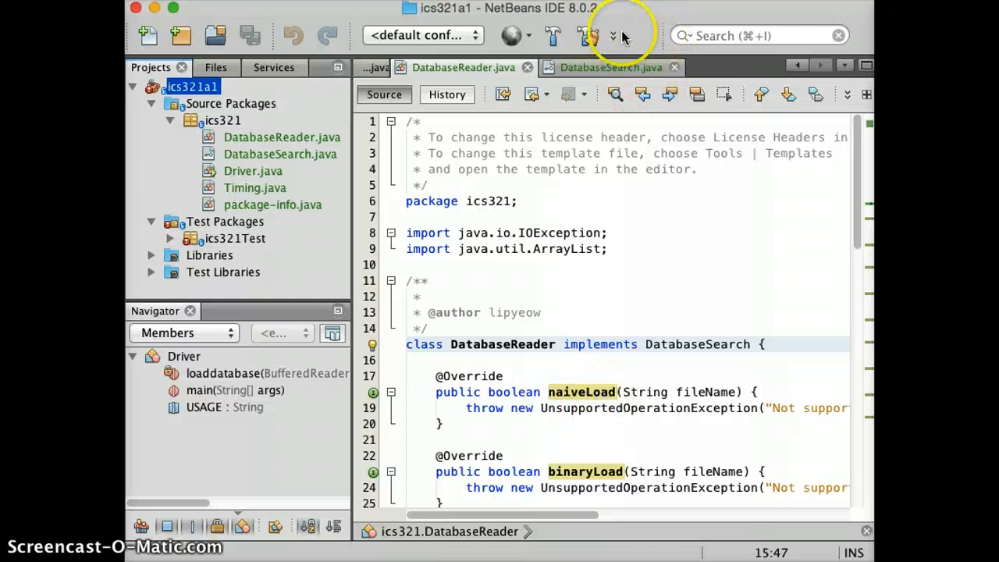
mouse_move(618, 37)
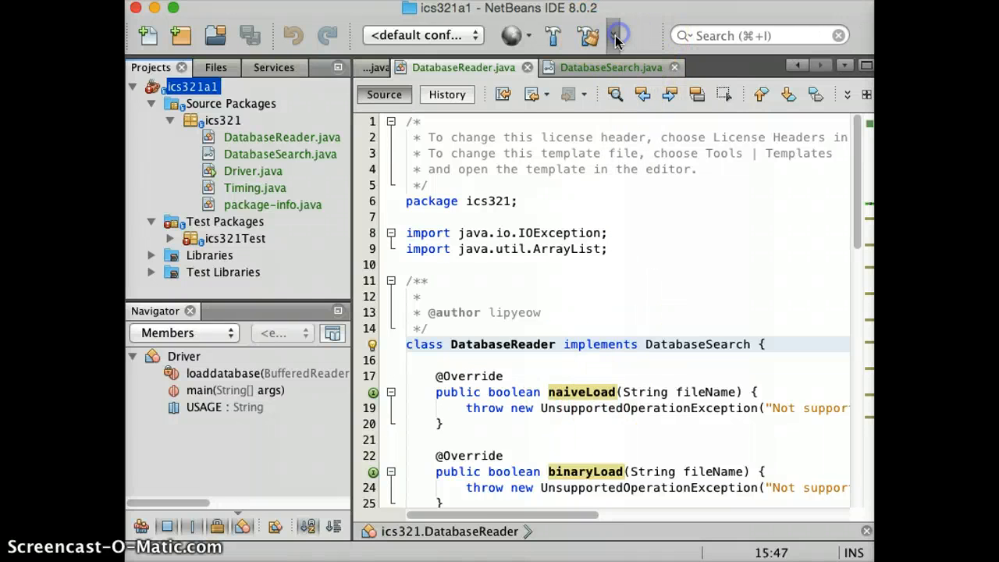
left_click(612, 36)
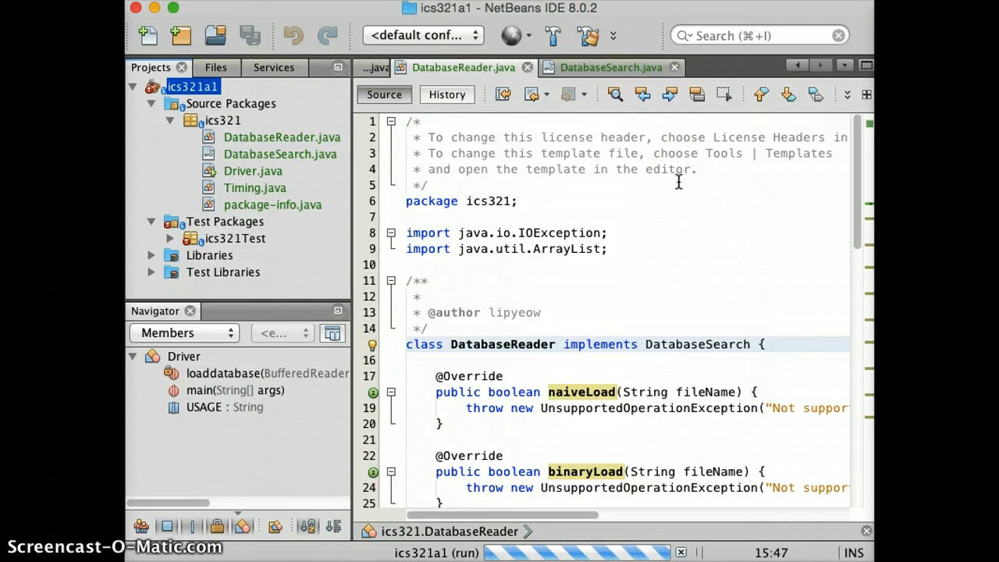
mouse_move(701, 256)
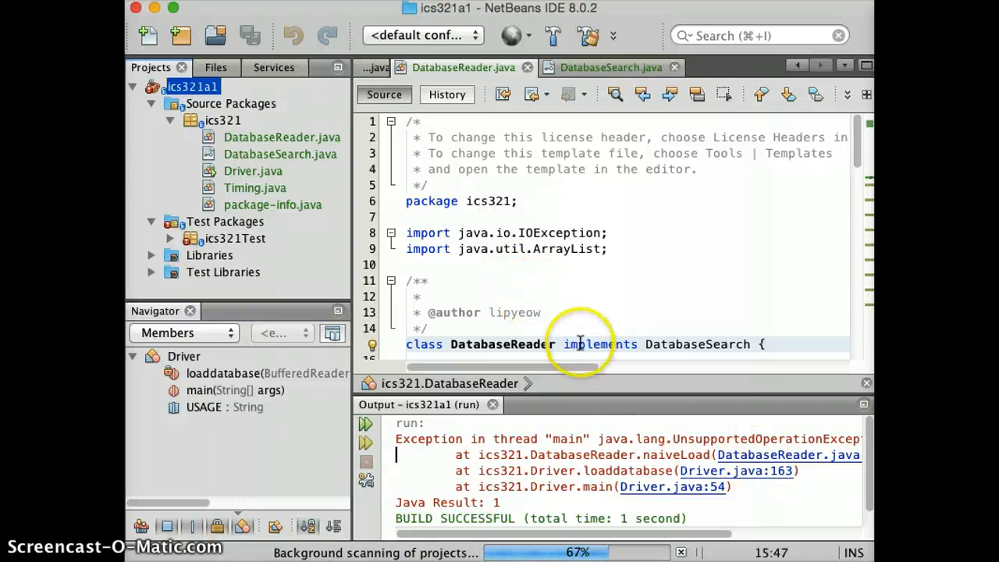
scroll("down", 3)
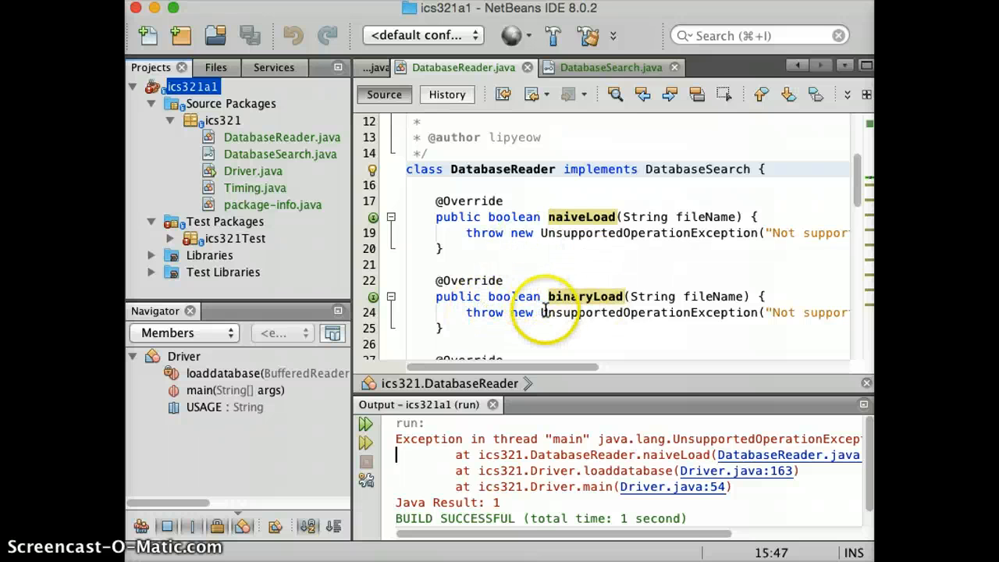
scroll("down", 3)
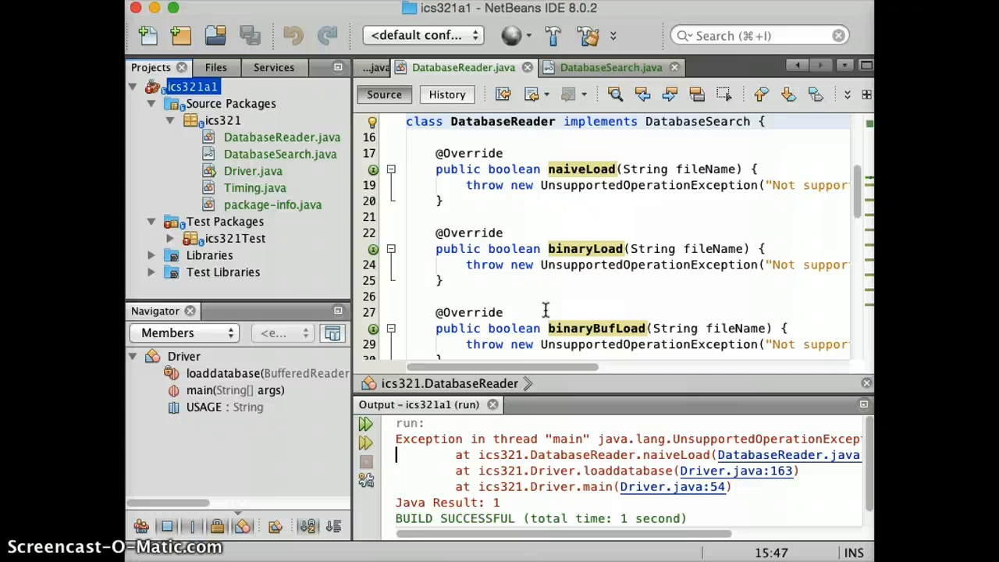